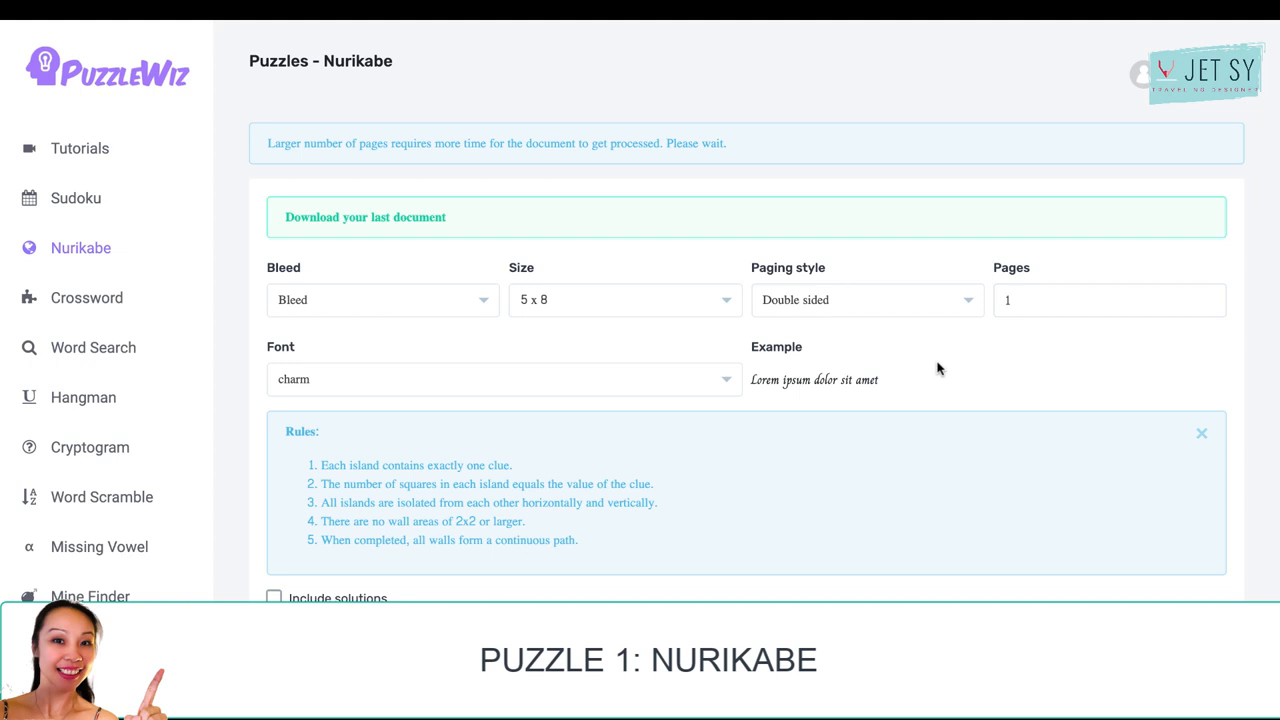
mouse_move(978, 557)
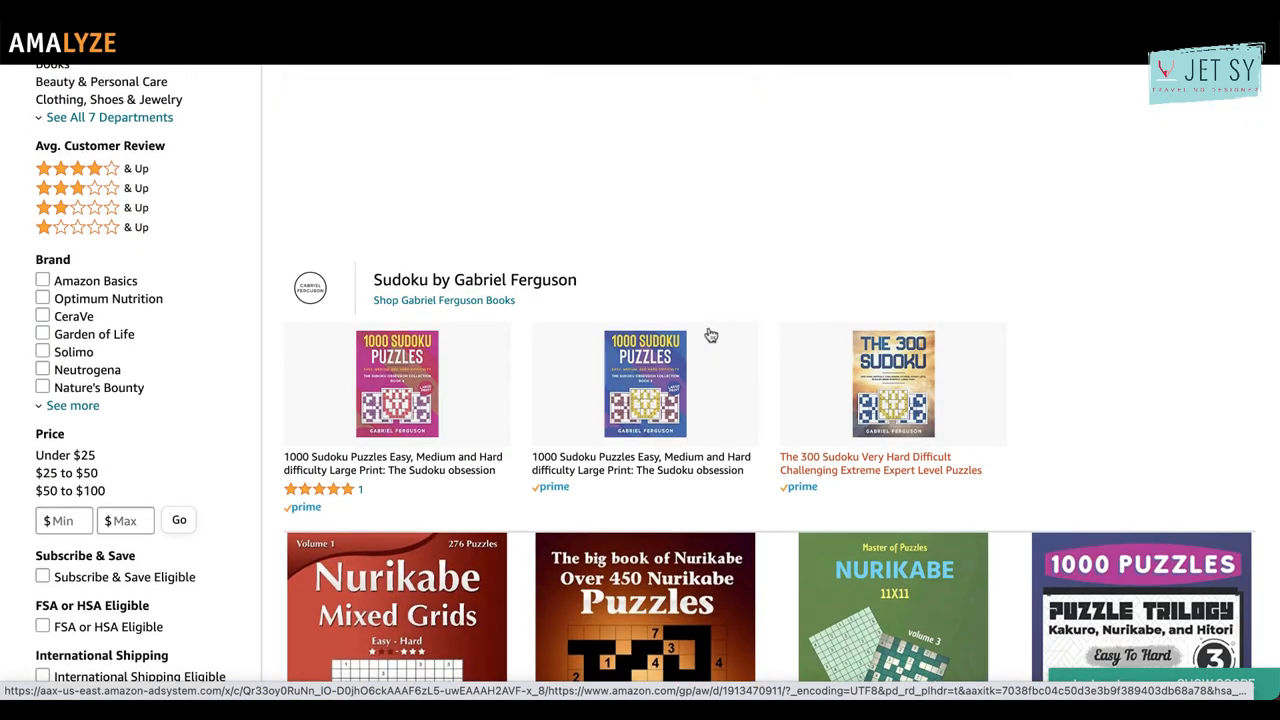
Set the Nurikabe page size to 6 x 9 and keep double-sided paging.
scroll(down, 3)
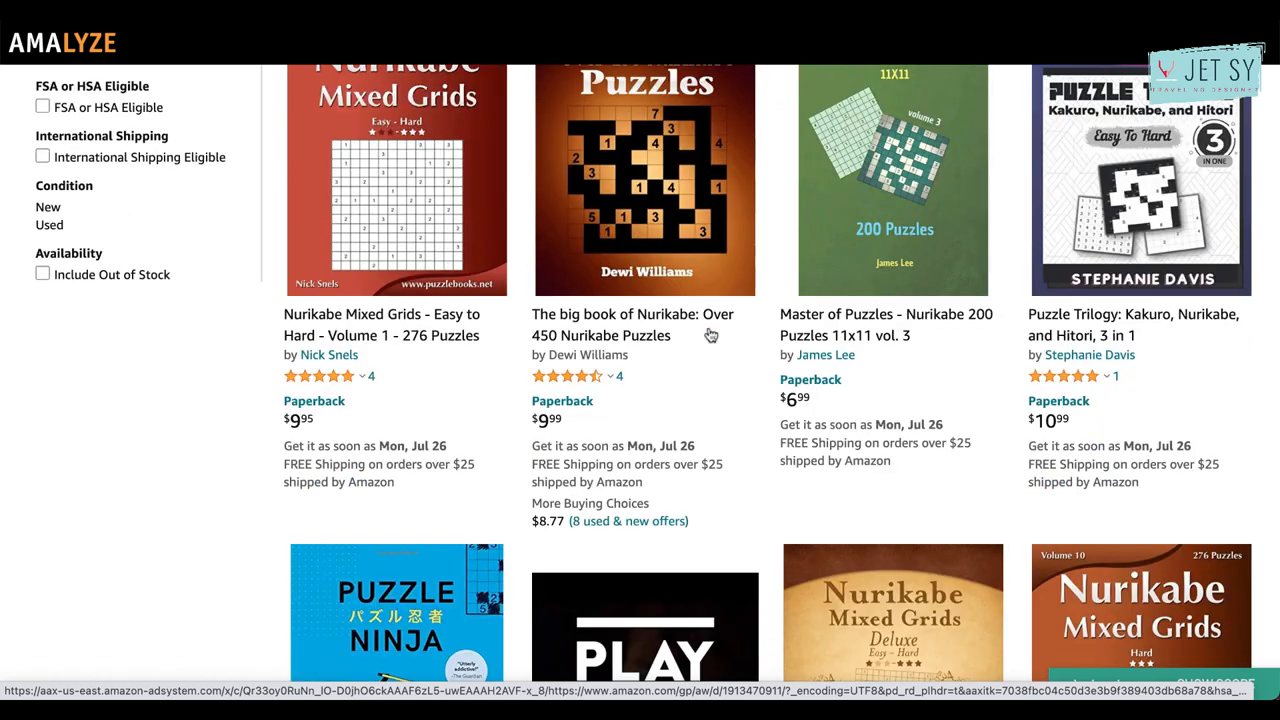
scroll(down, 3)
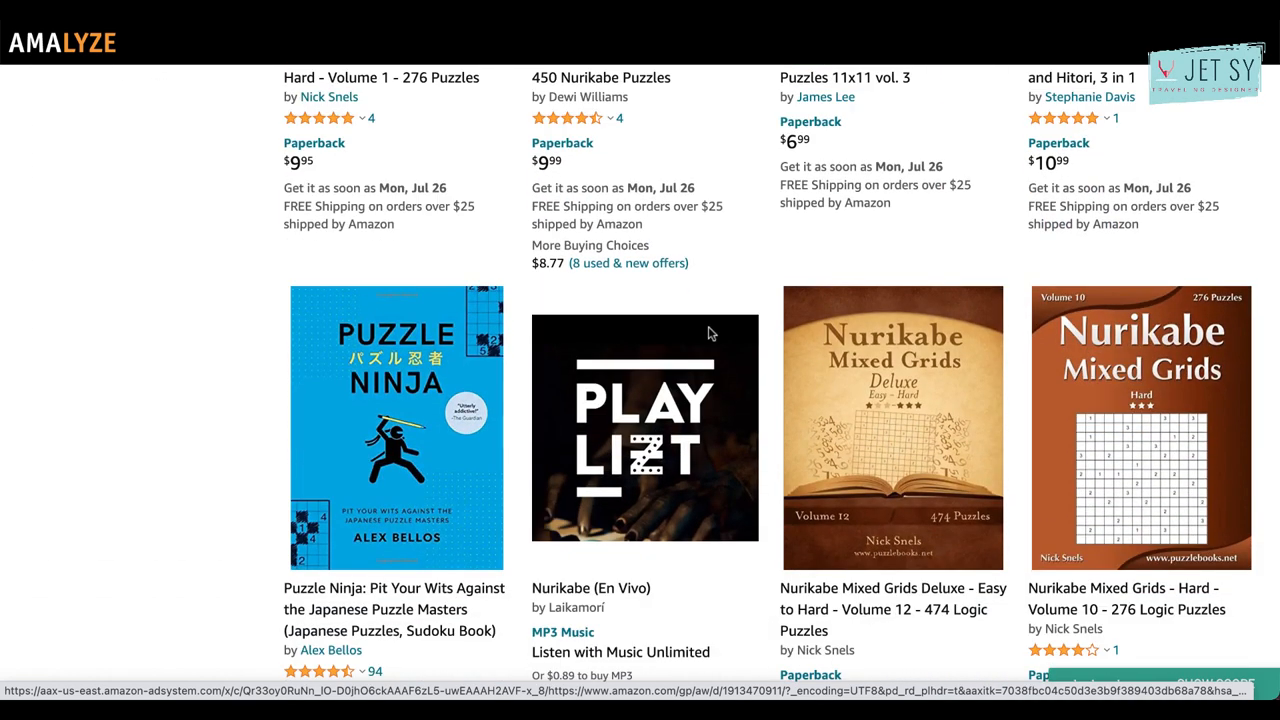
scroll(down, 3)
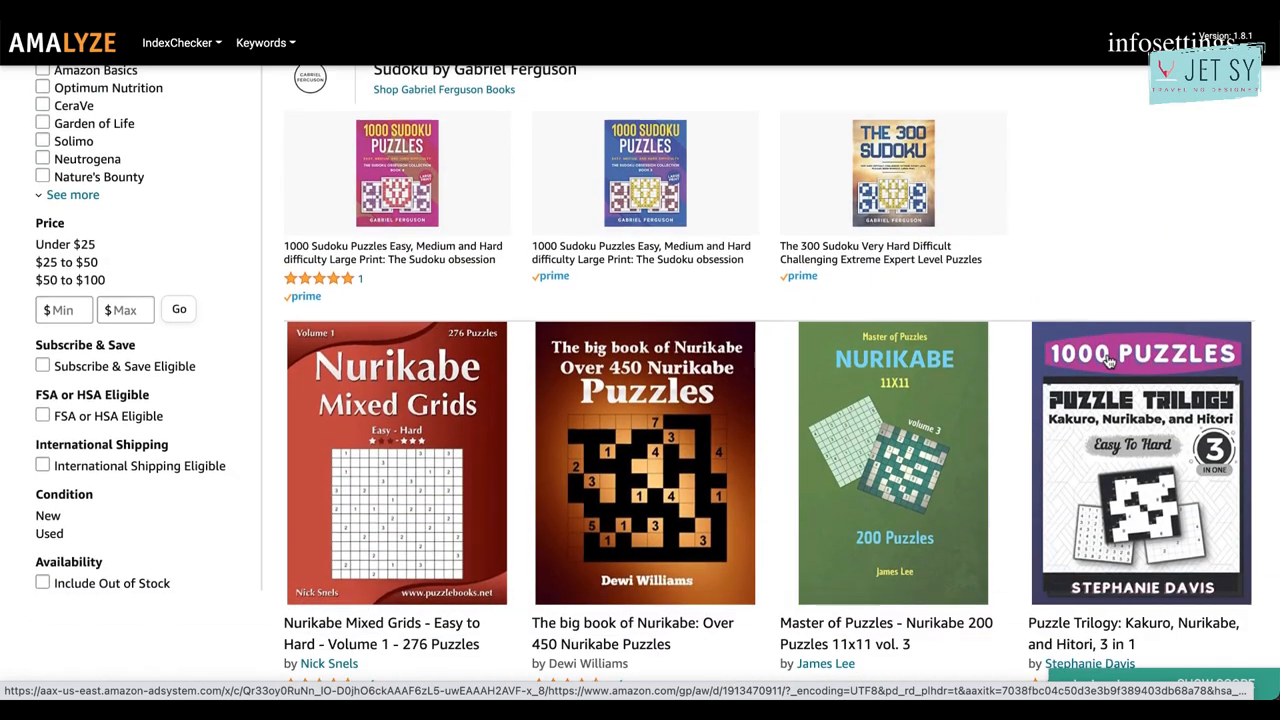
scroll(down, 3)
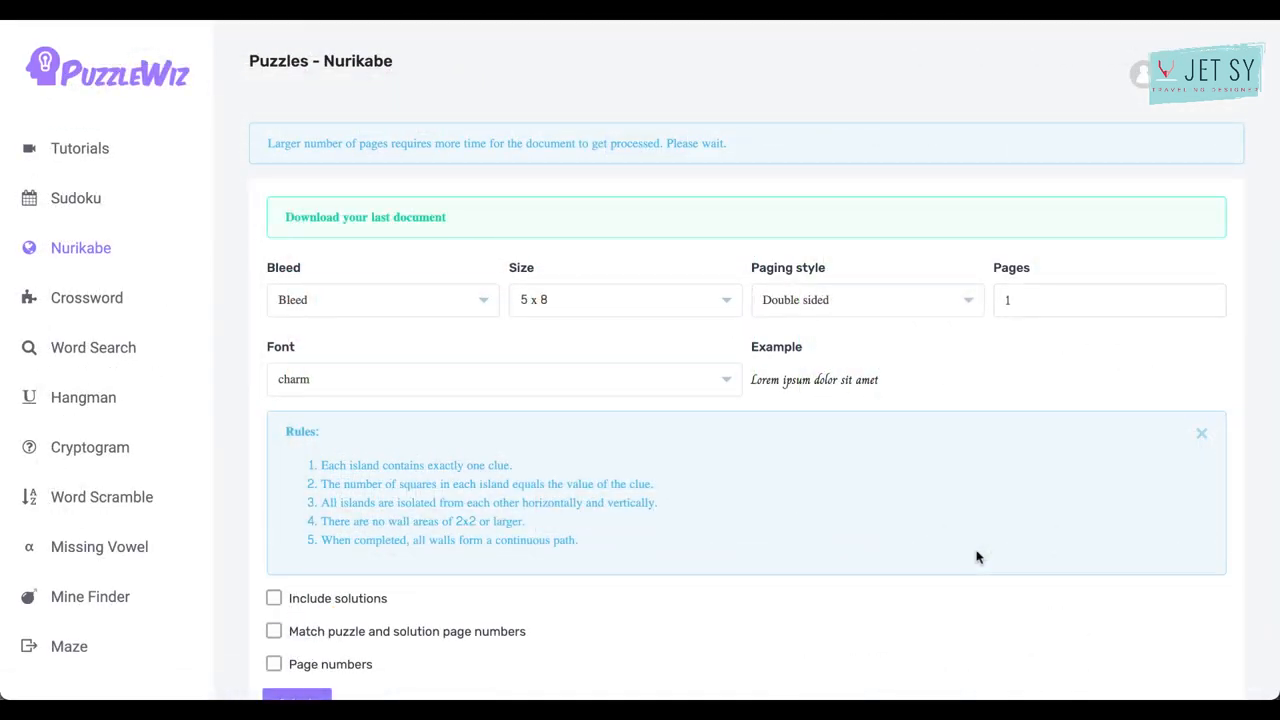
mouse_move(523, 402)
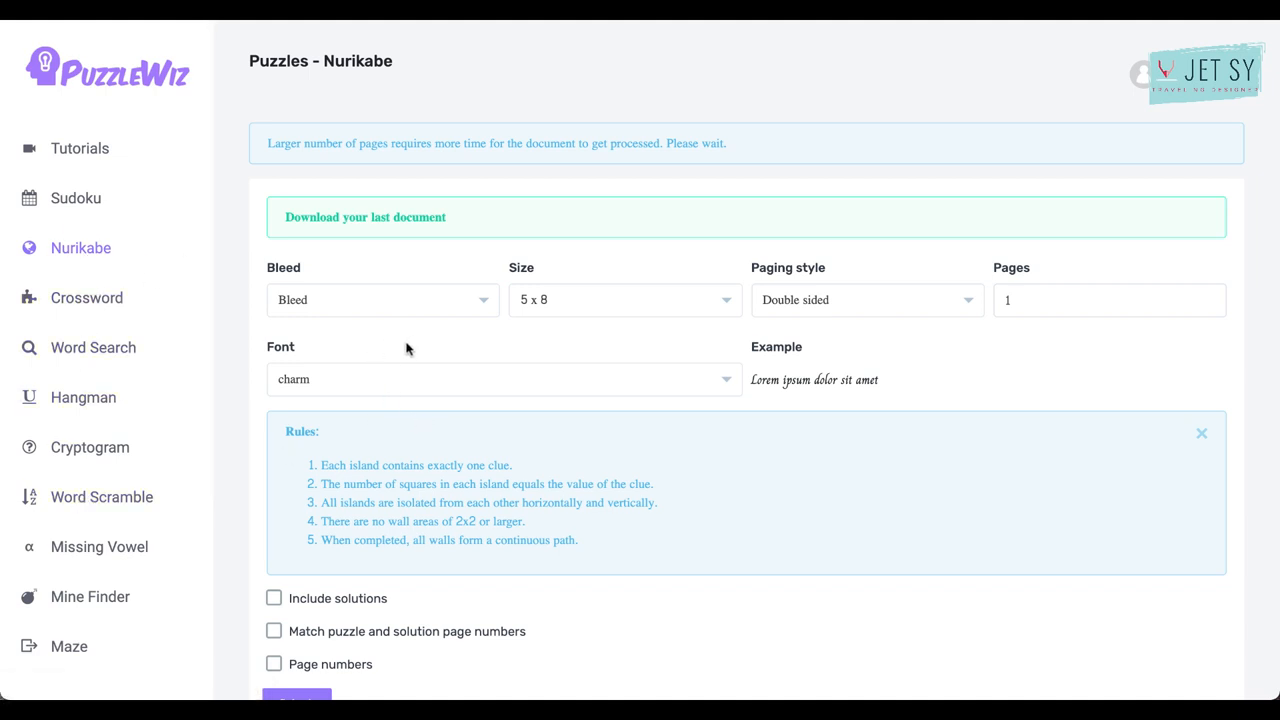
scroll(down, 3)
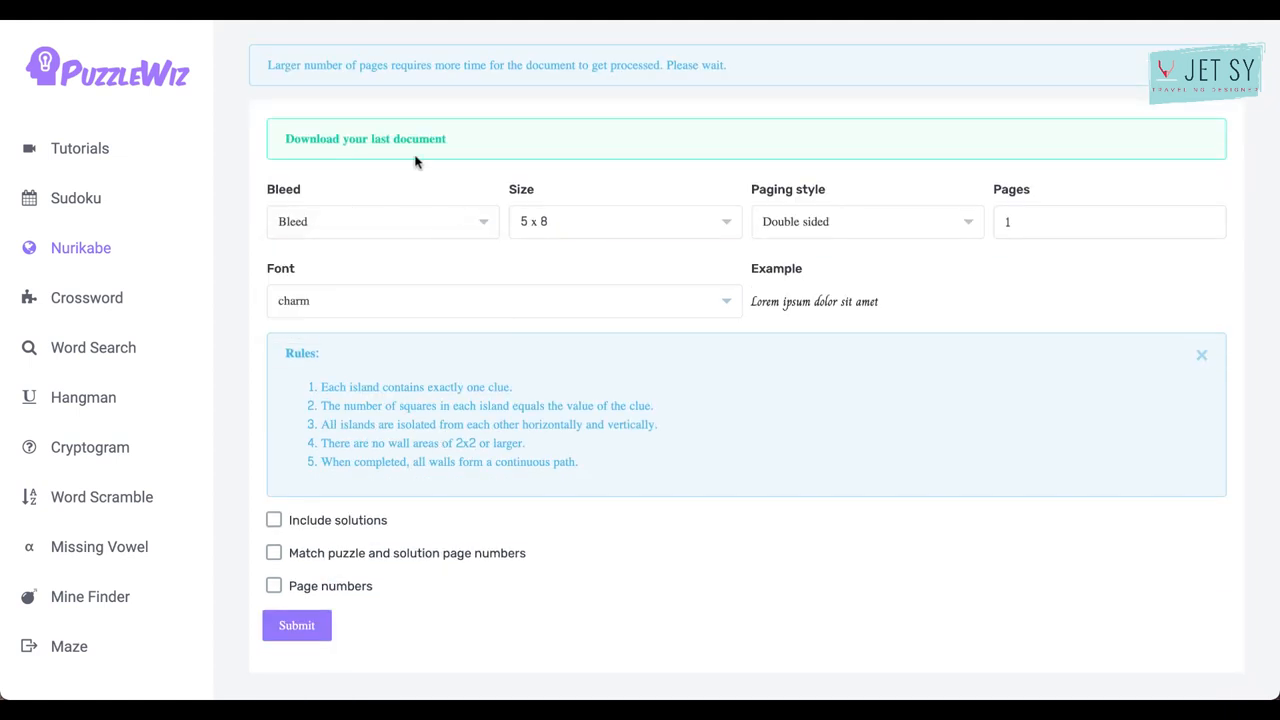
click(620, 221)
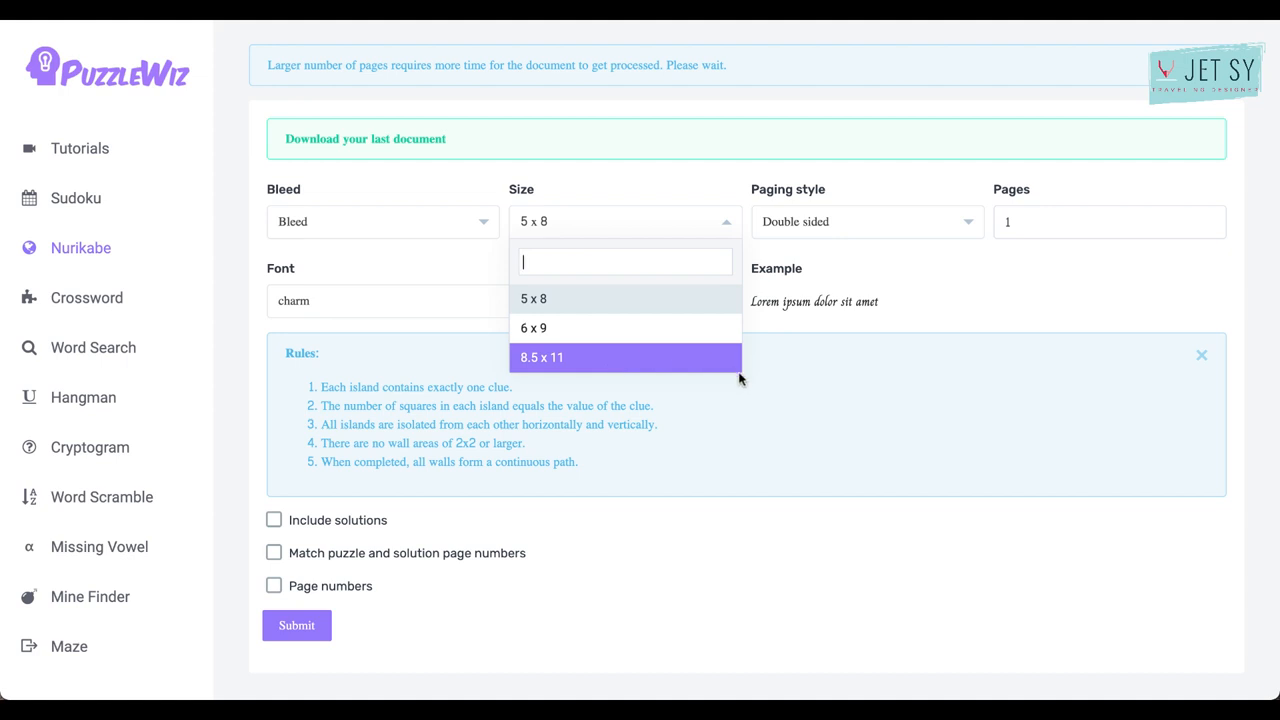
mouse_move(589, 328)
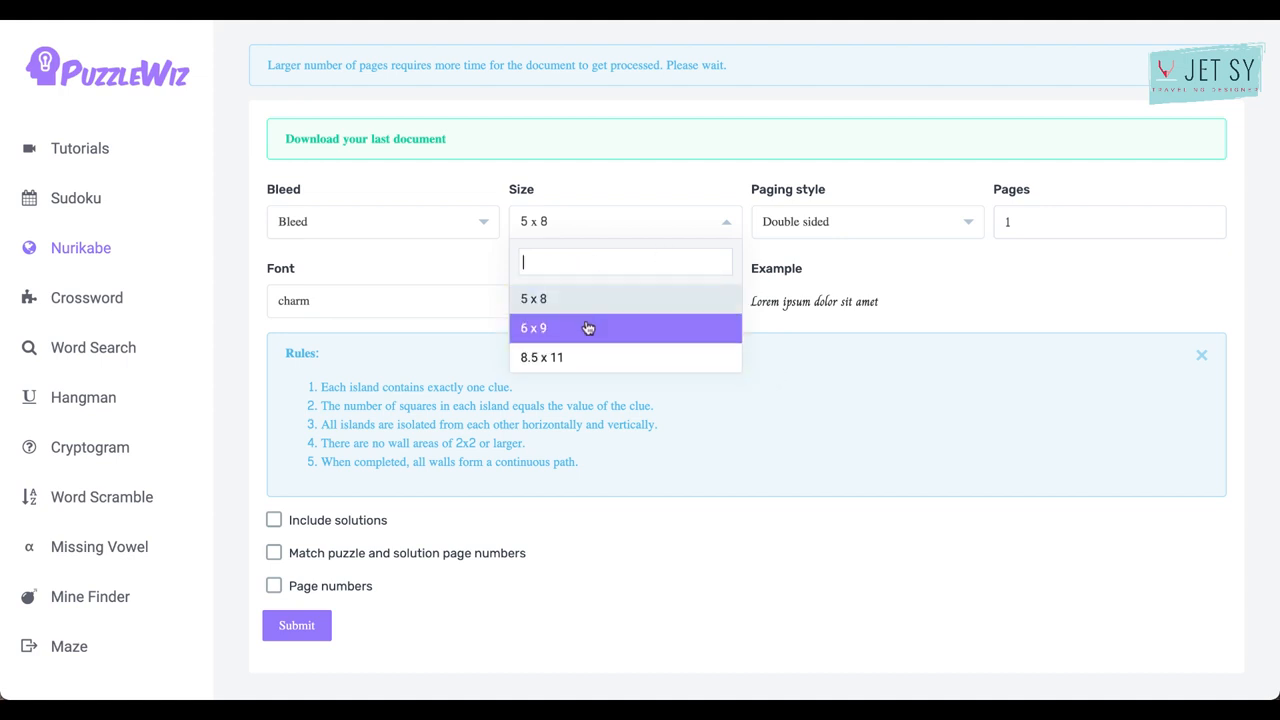
click(533, 328)
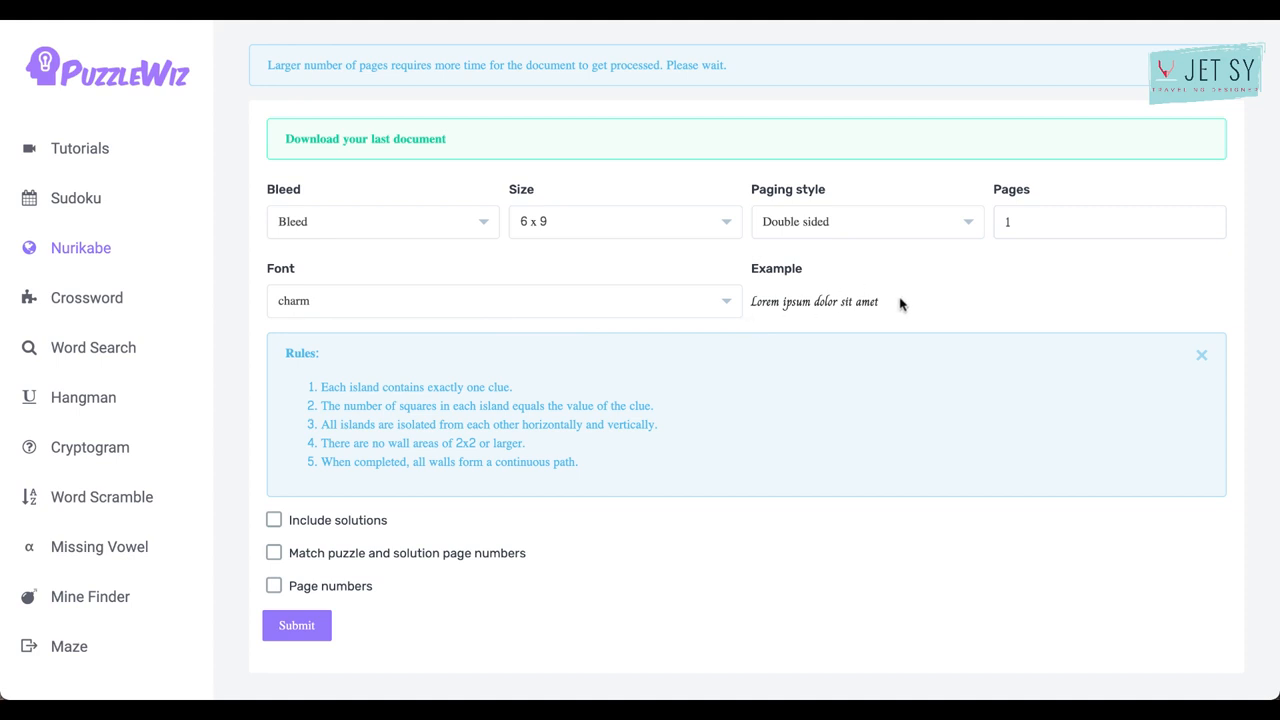
mouse_move(984, 280)
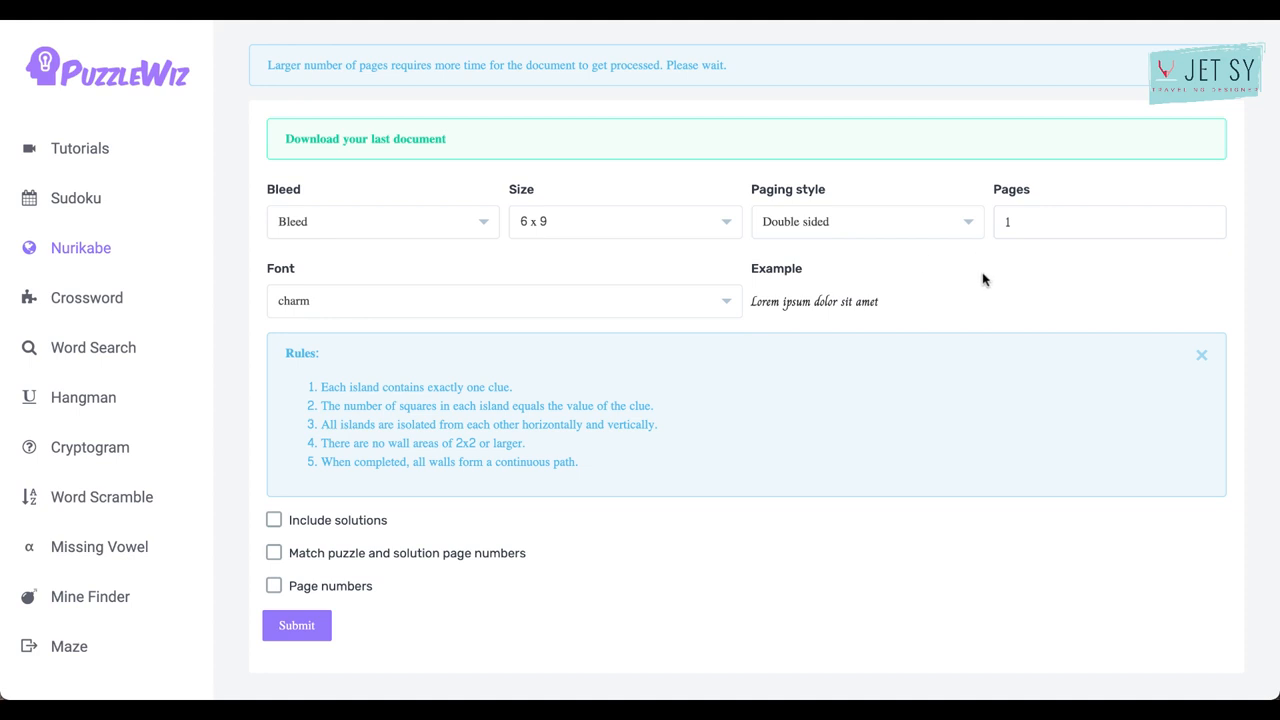
click(866, 221)
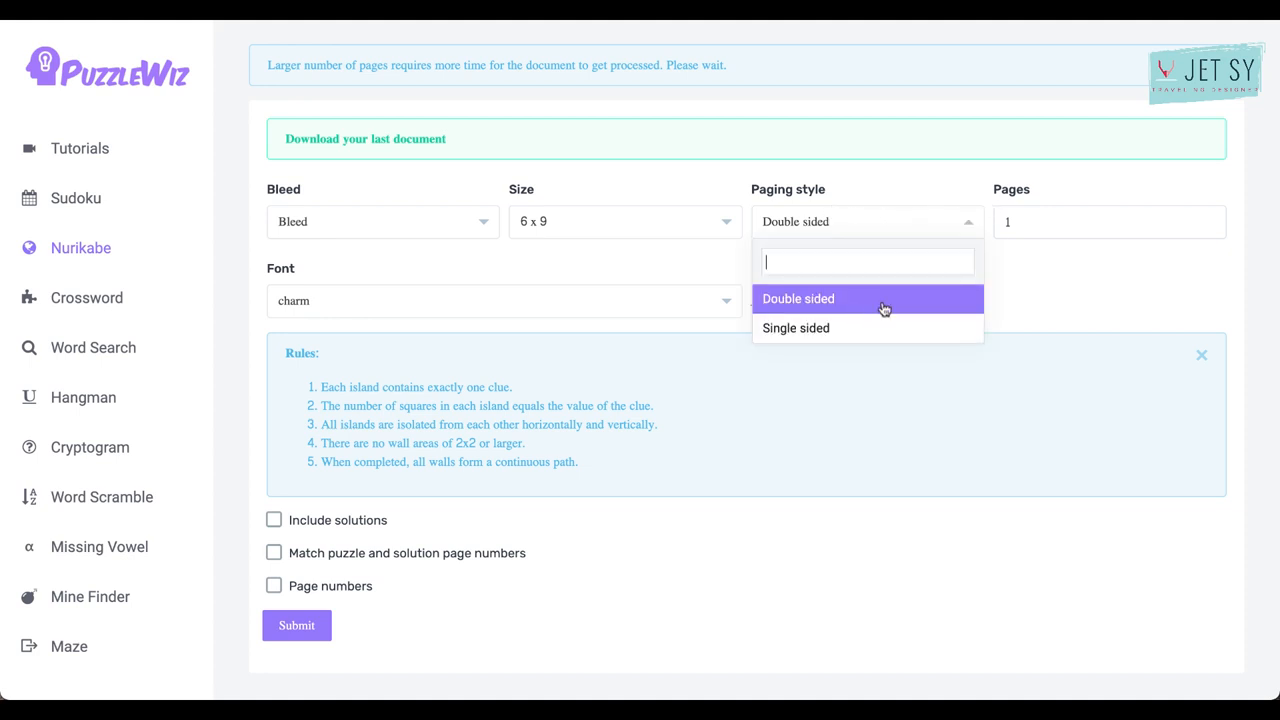
click(798, 298)
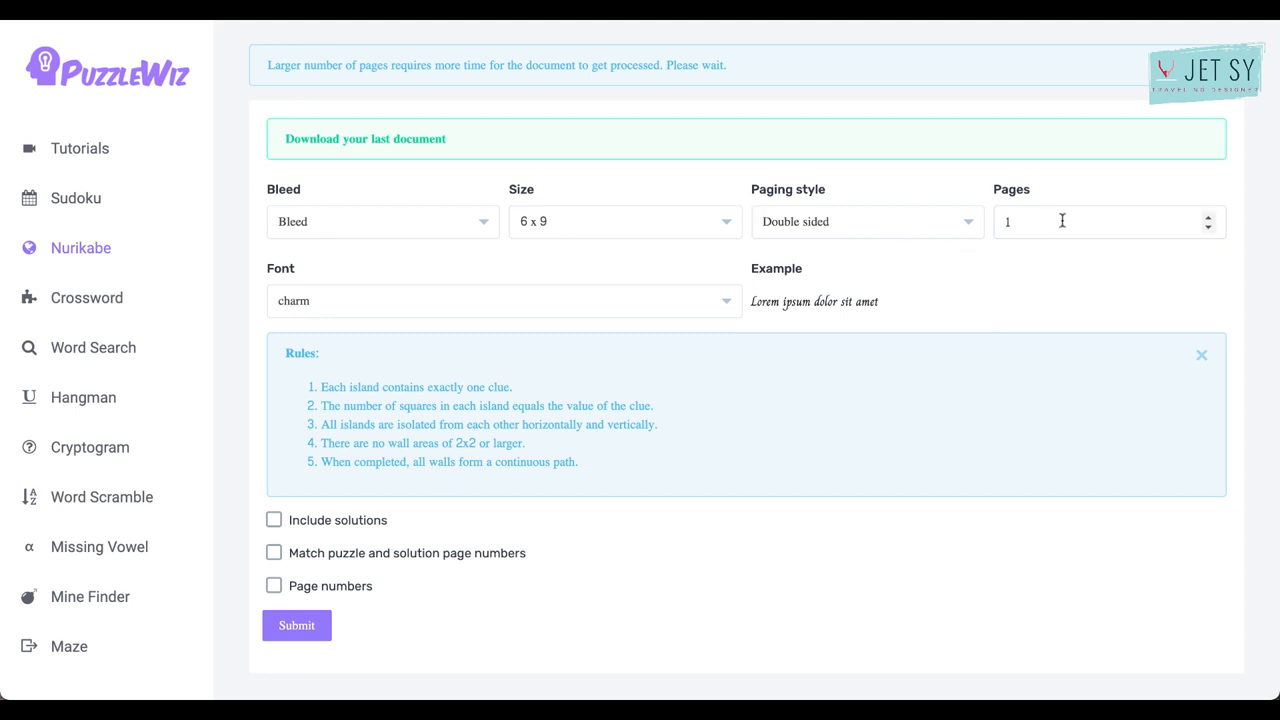
mouse_move(1085, 228)
text(5)
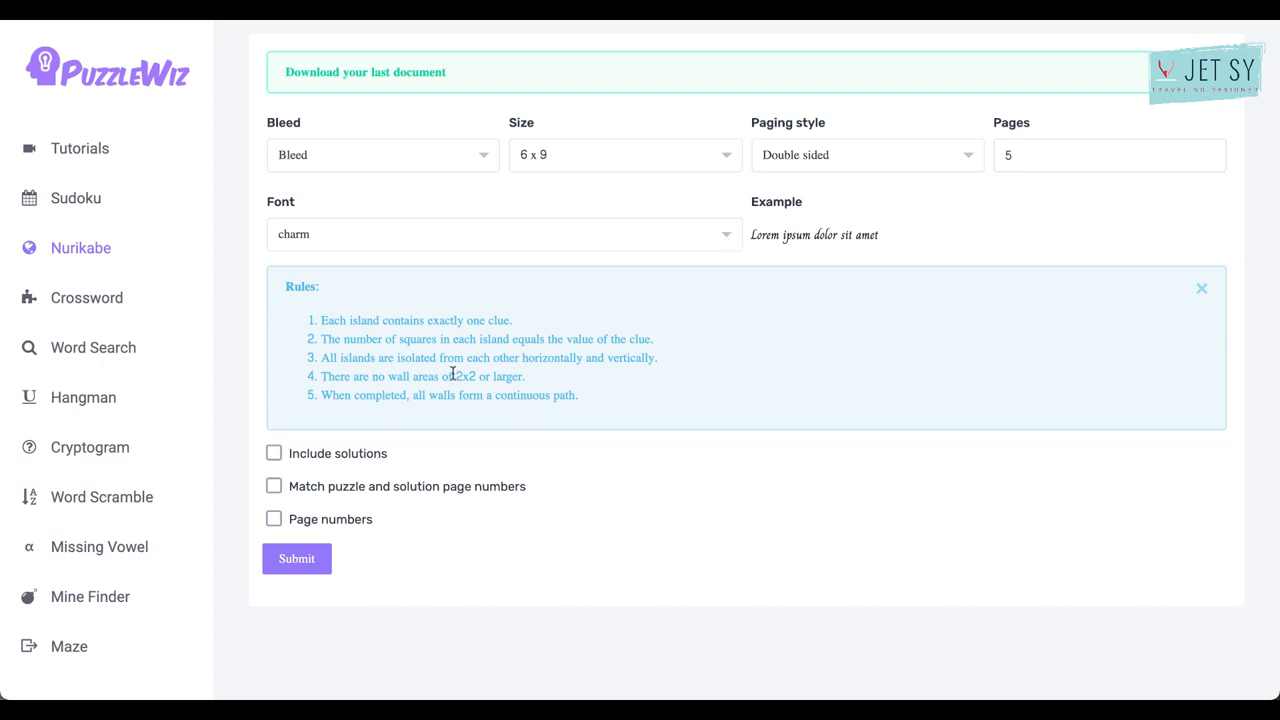
mouse_move(632, 272)
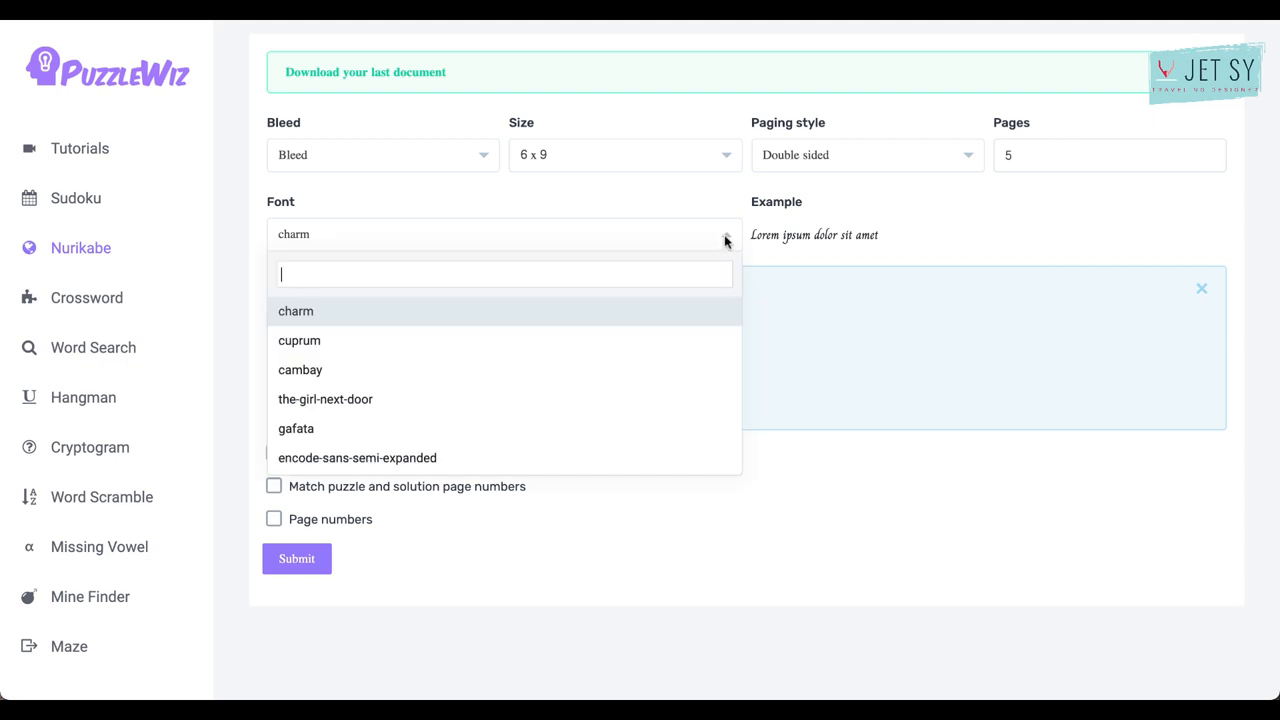
Change the puzzle font and enable solutions, matched solution page numbers, and page numbers.
click(300, 369)
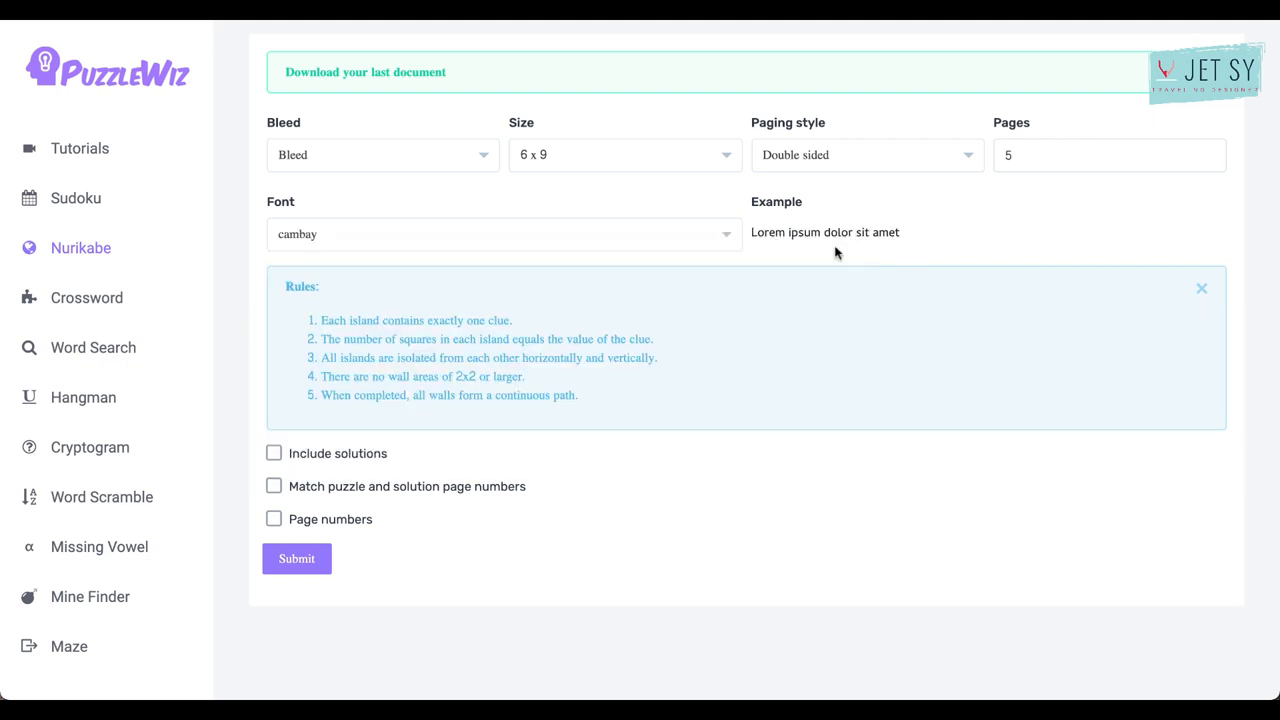
mouse_move(833, 324)
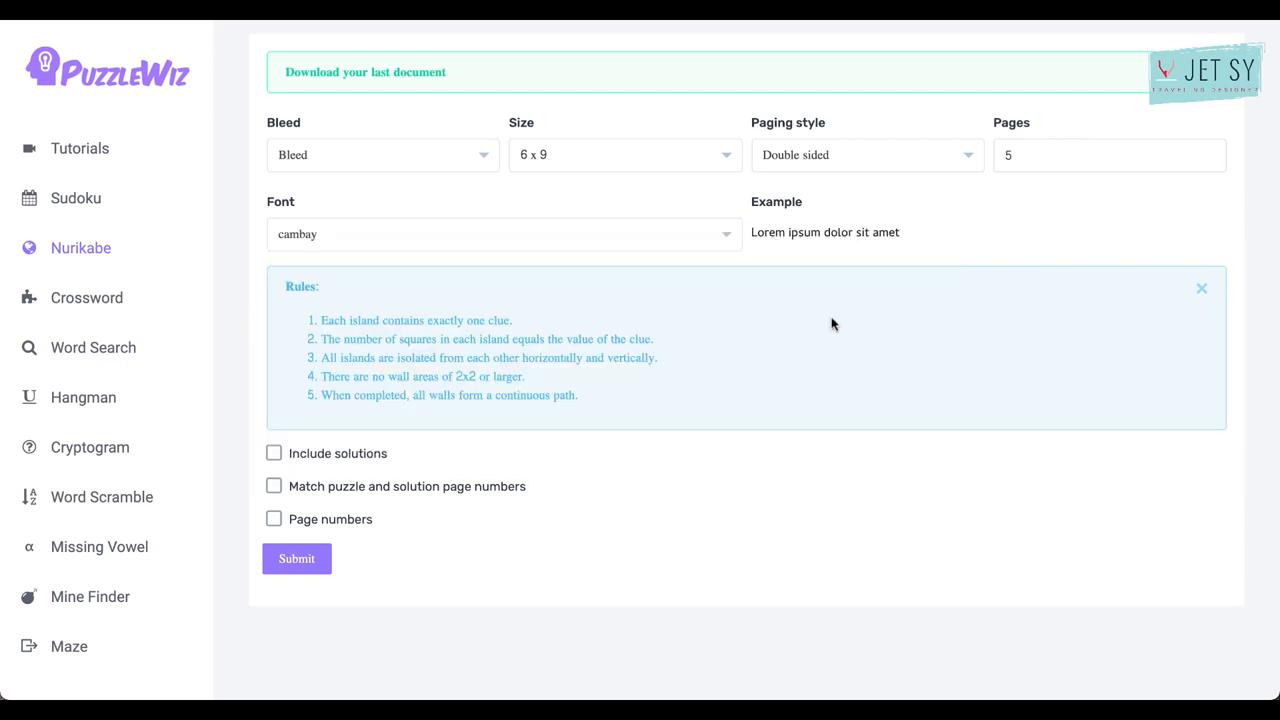
mouse_move(443, 234)
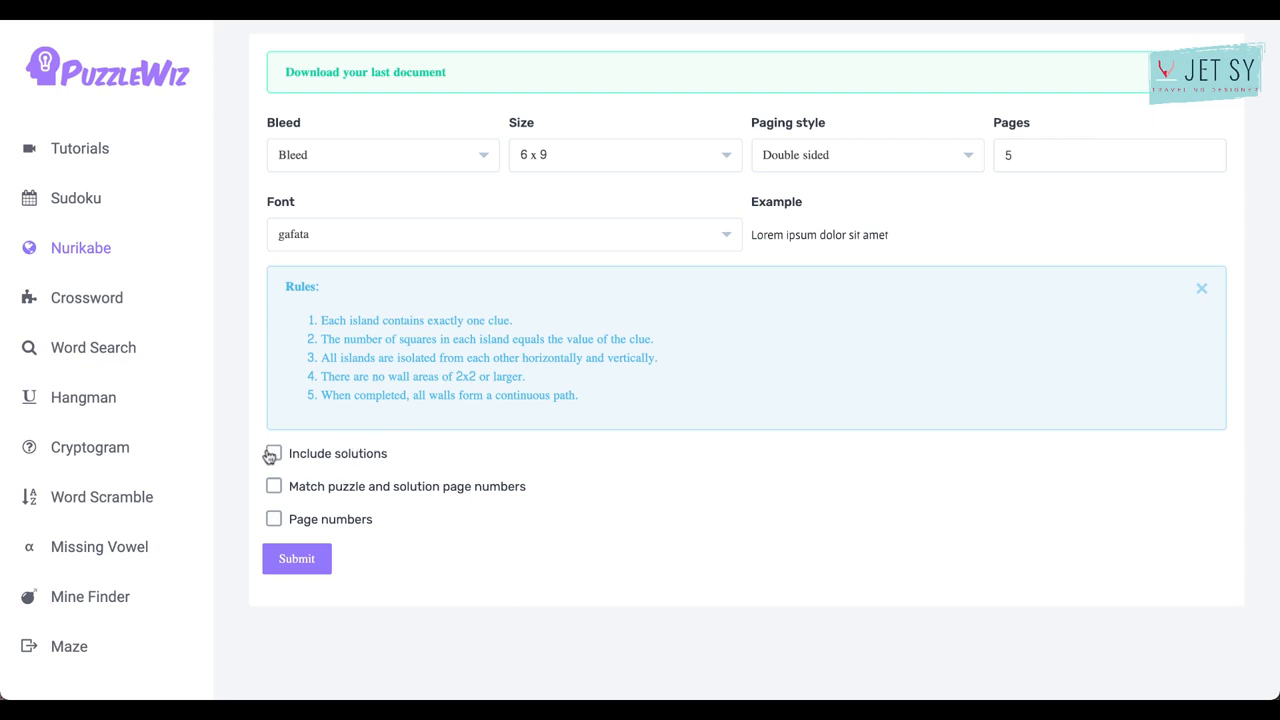
click(274, 453)
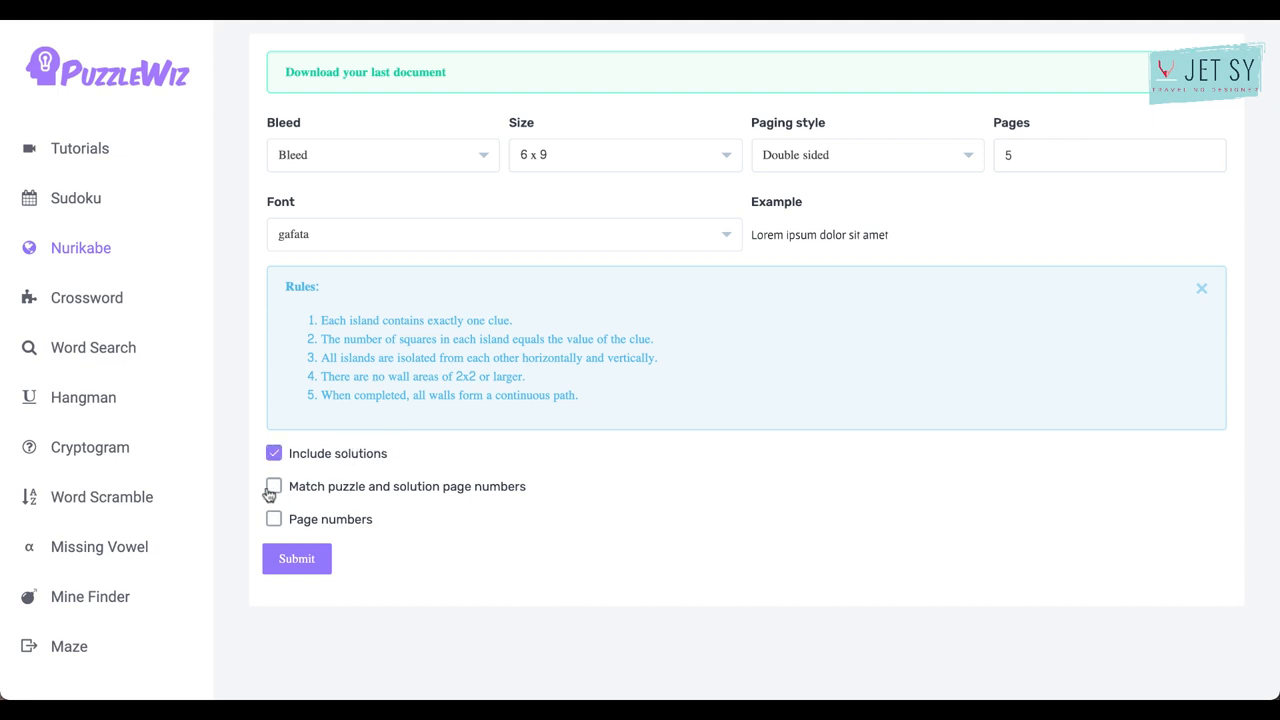
click(273, 486)
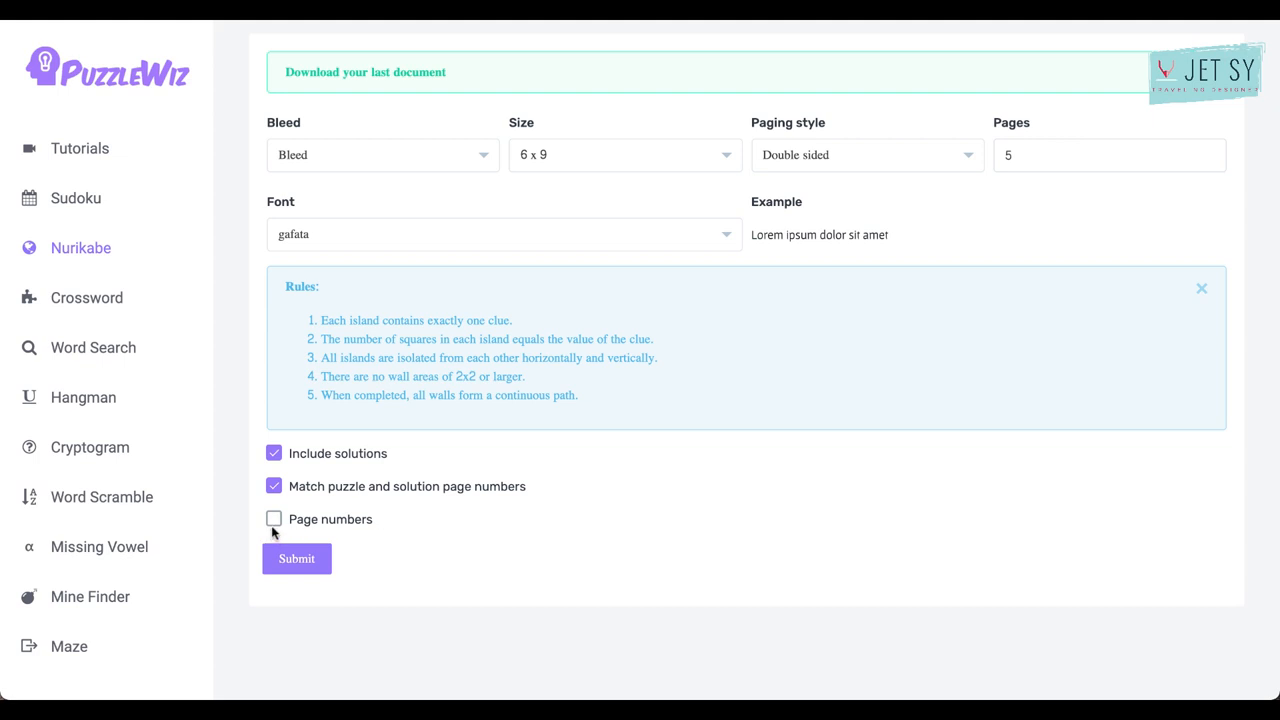
click(274, 518)
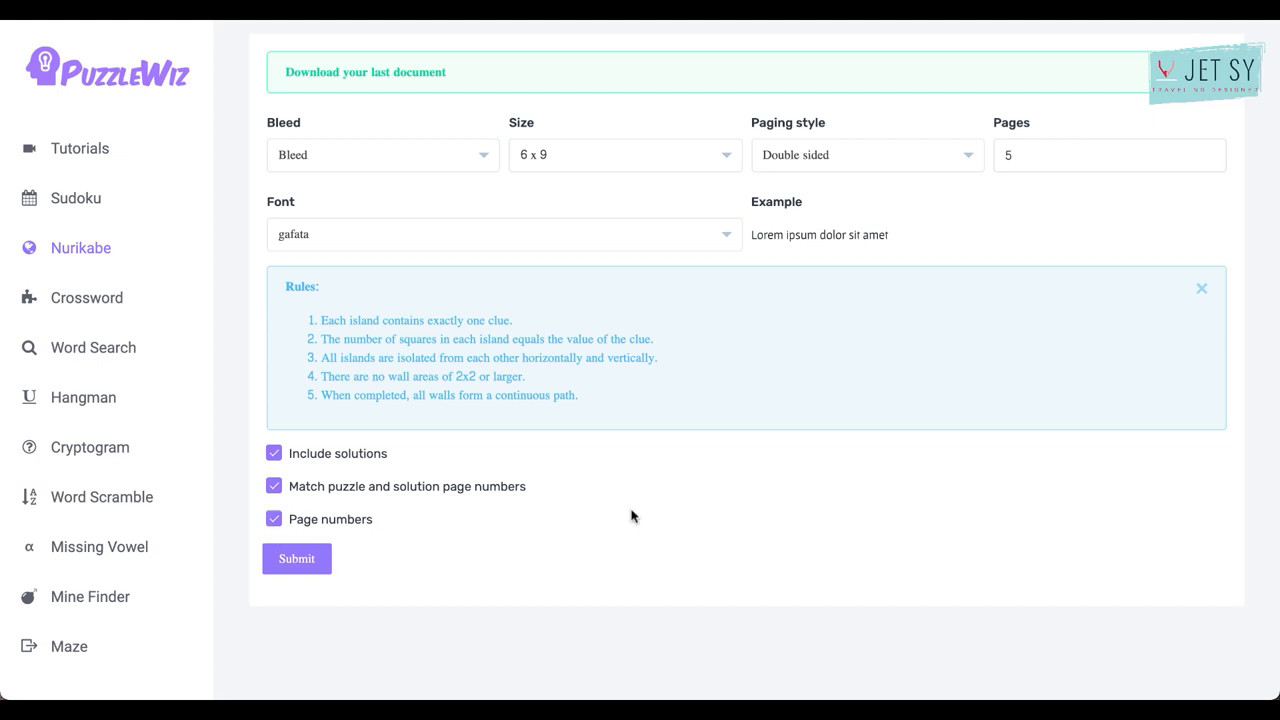
mouse_move(333, 501)
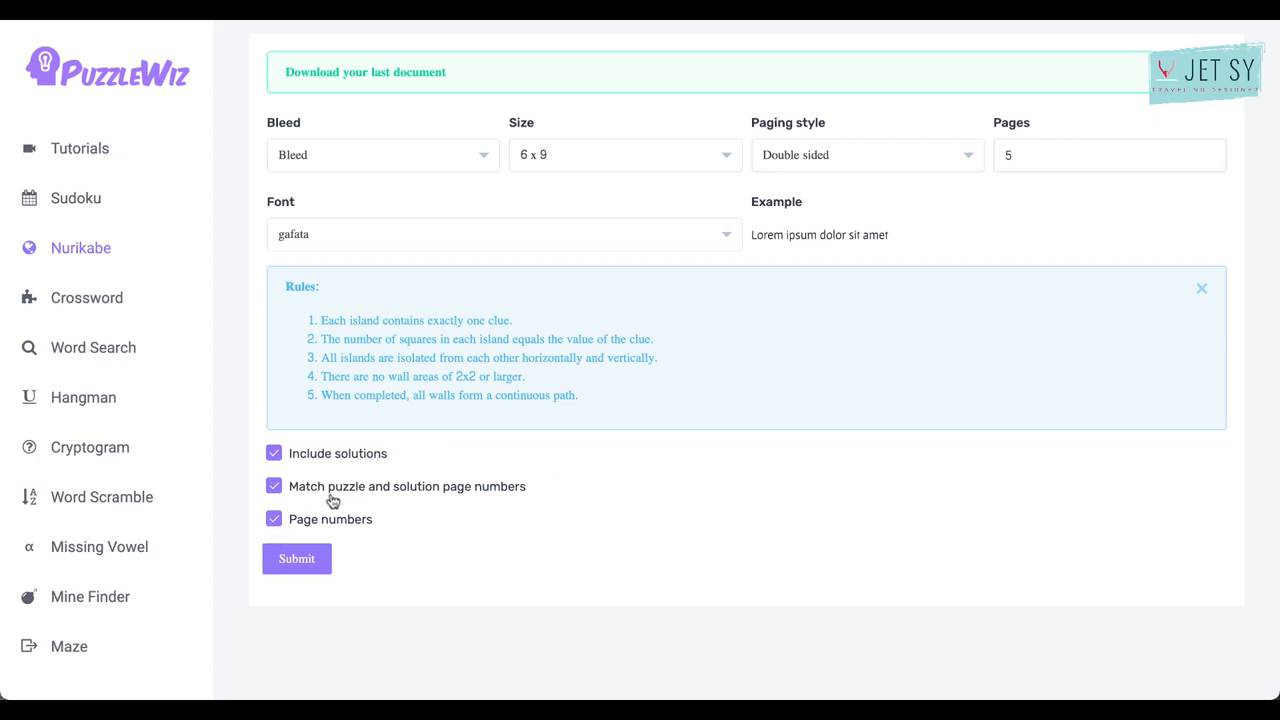
mouse_move(378, 525)
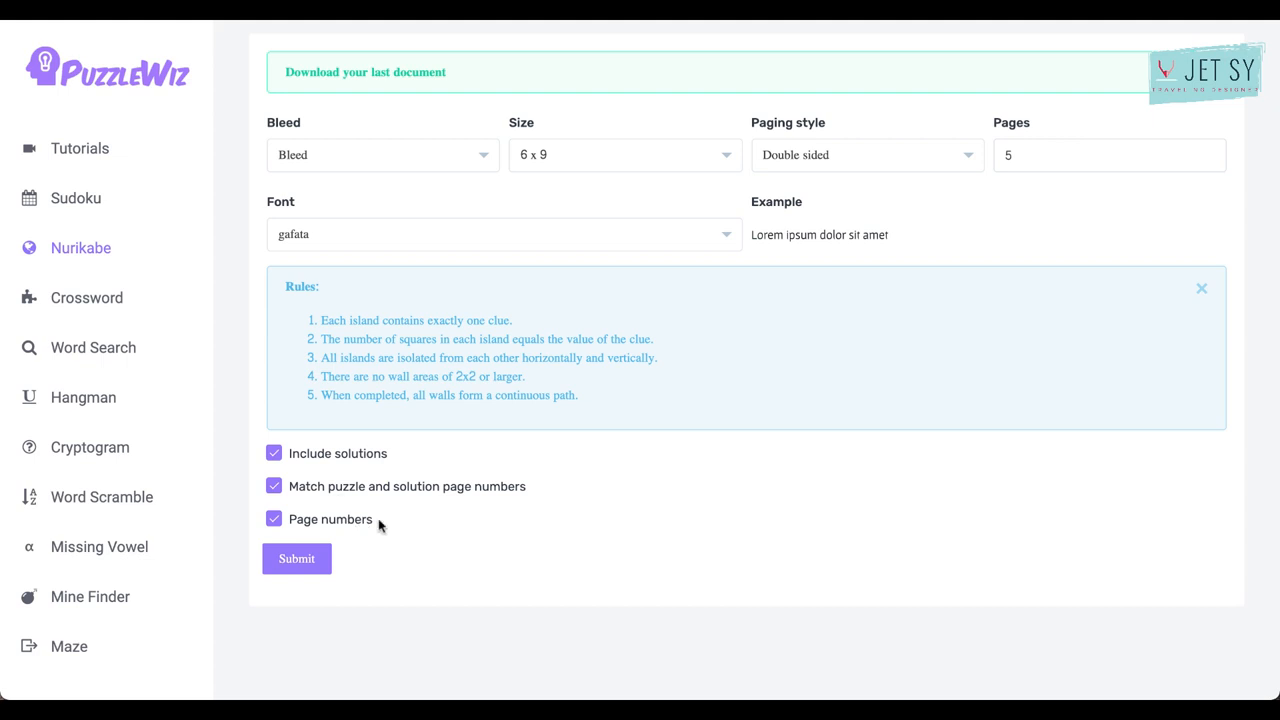
mouse_move(410, 502)
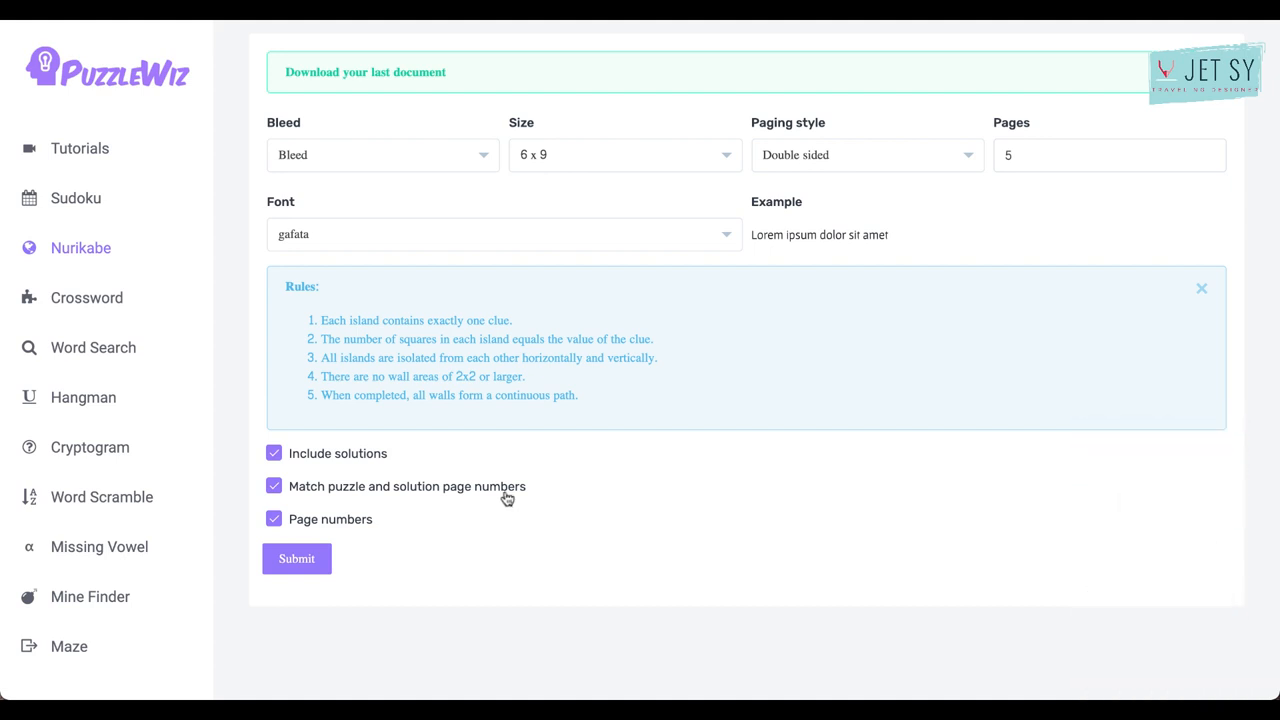
mouse_move(490, 547)
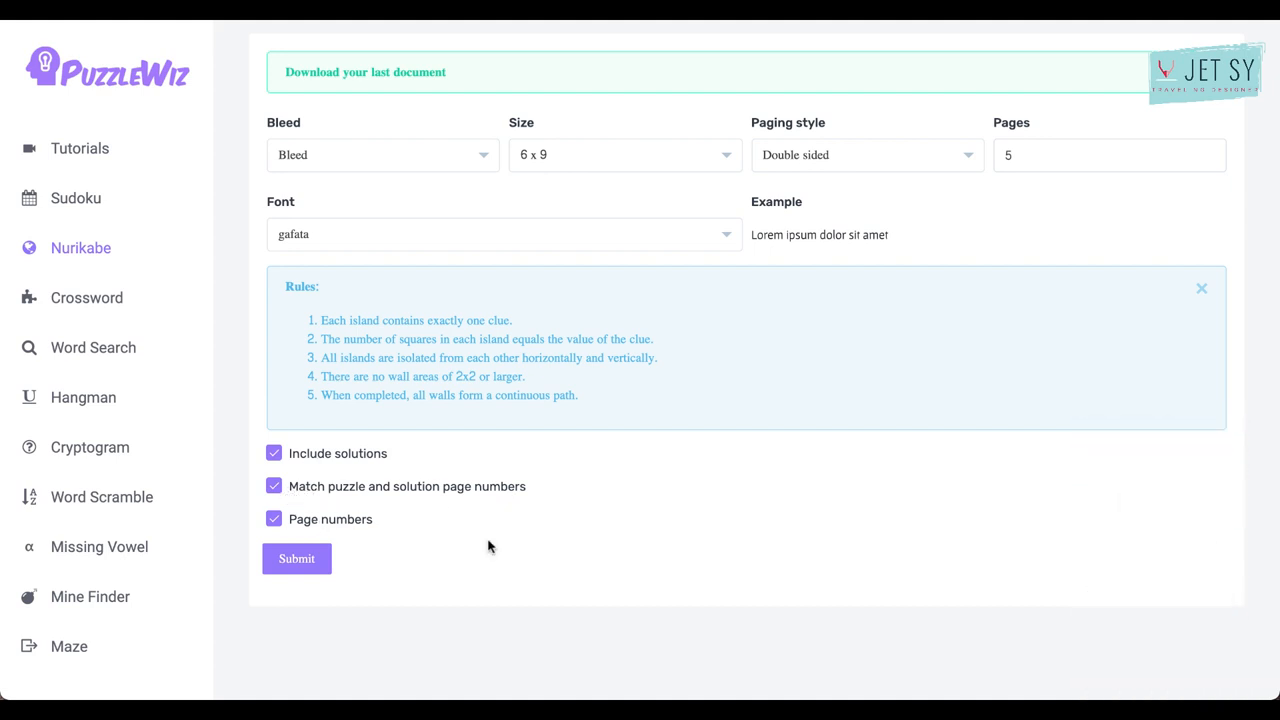
Submit the Nurikabe form and download the generated 11-page PDF.
click(296, 558)
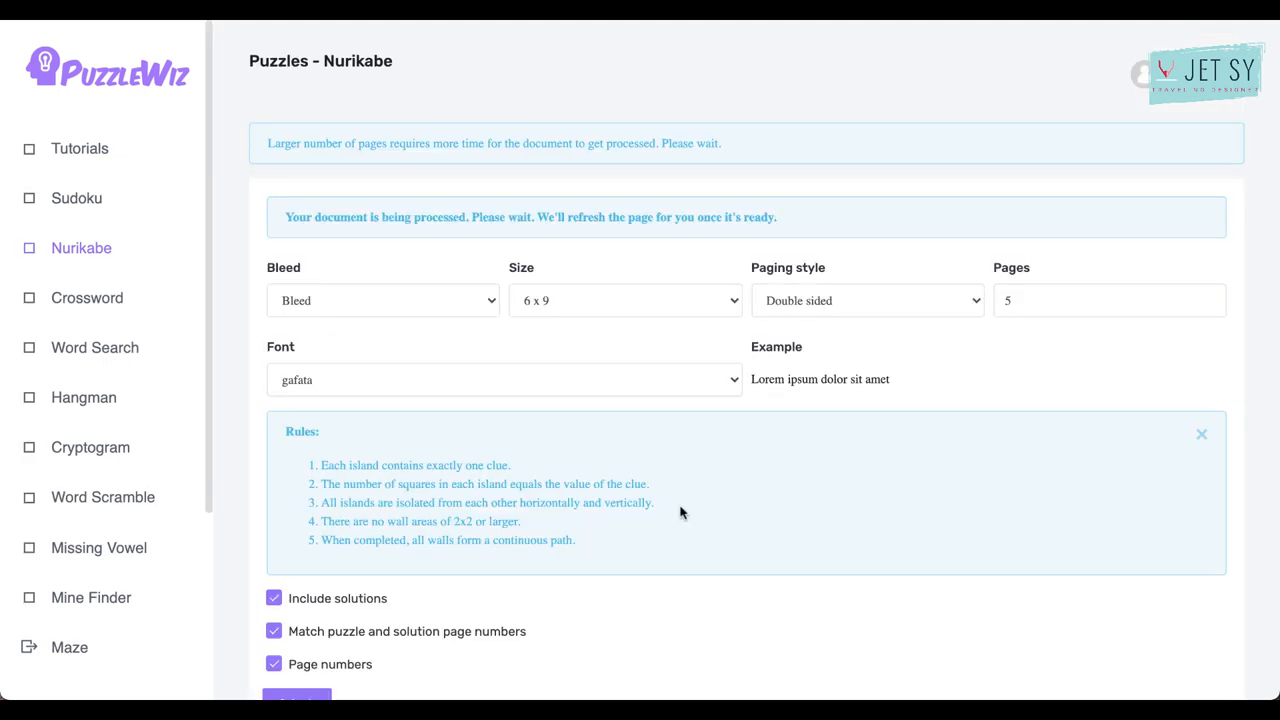
mouse_move(636, 240)
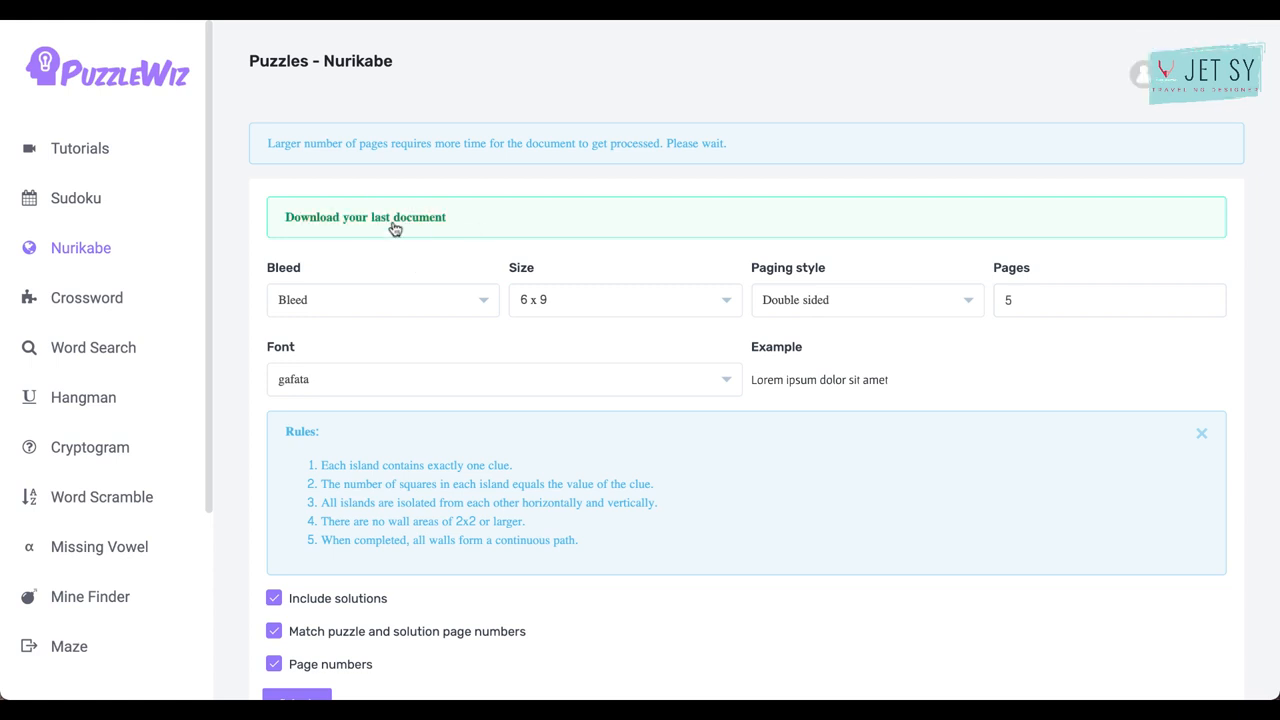
mouse_move(464, 191)
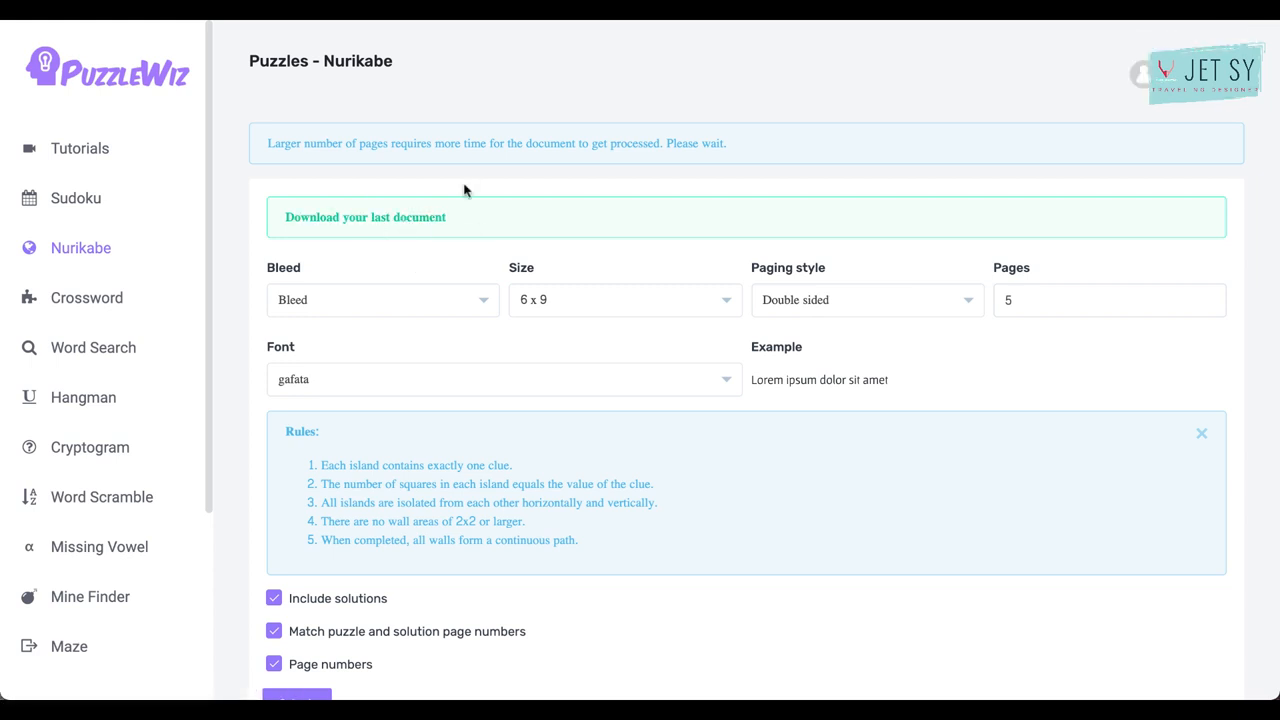
click(364, 217)
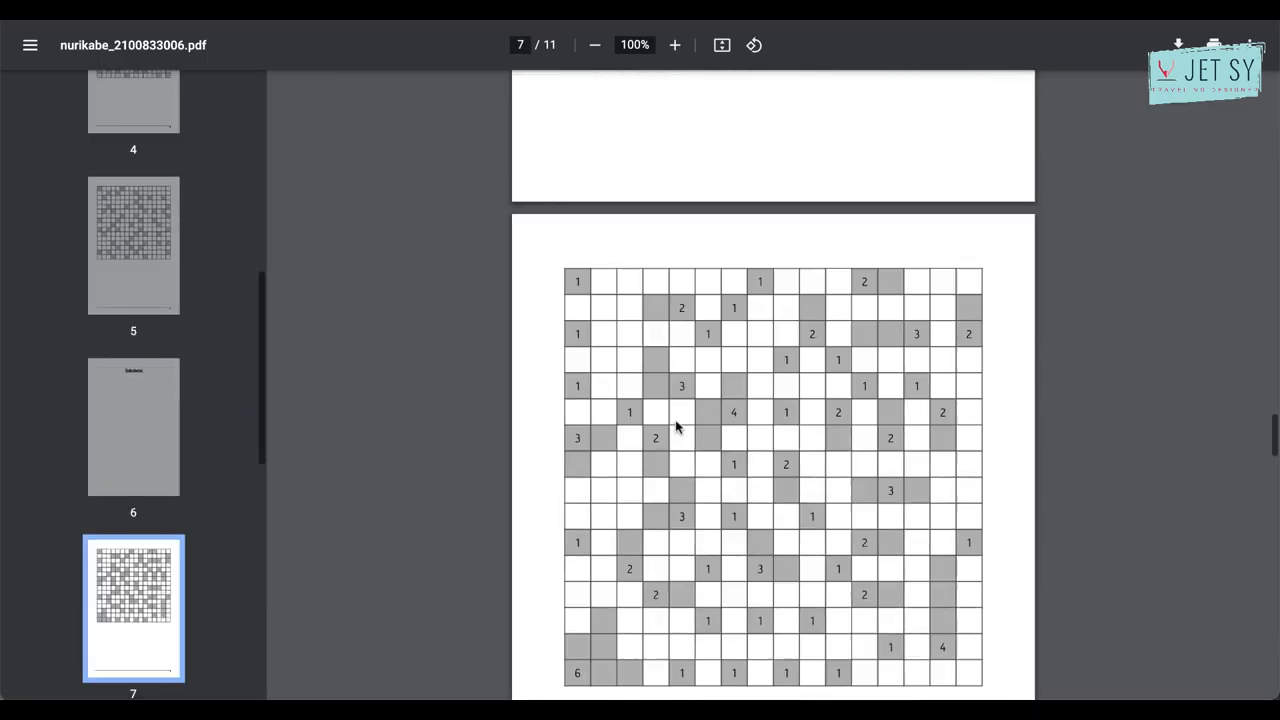
Scroll through the Nurikabe PDF to review the solution grids on pages 7 and 8.
scroll(down, 3)
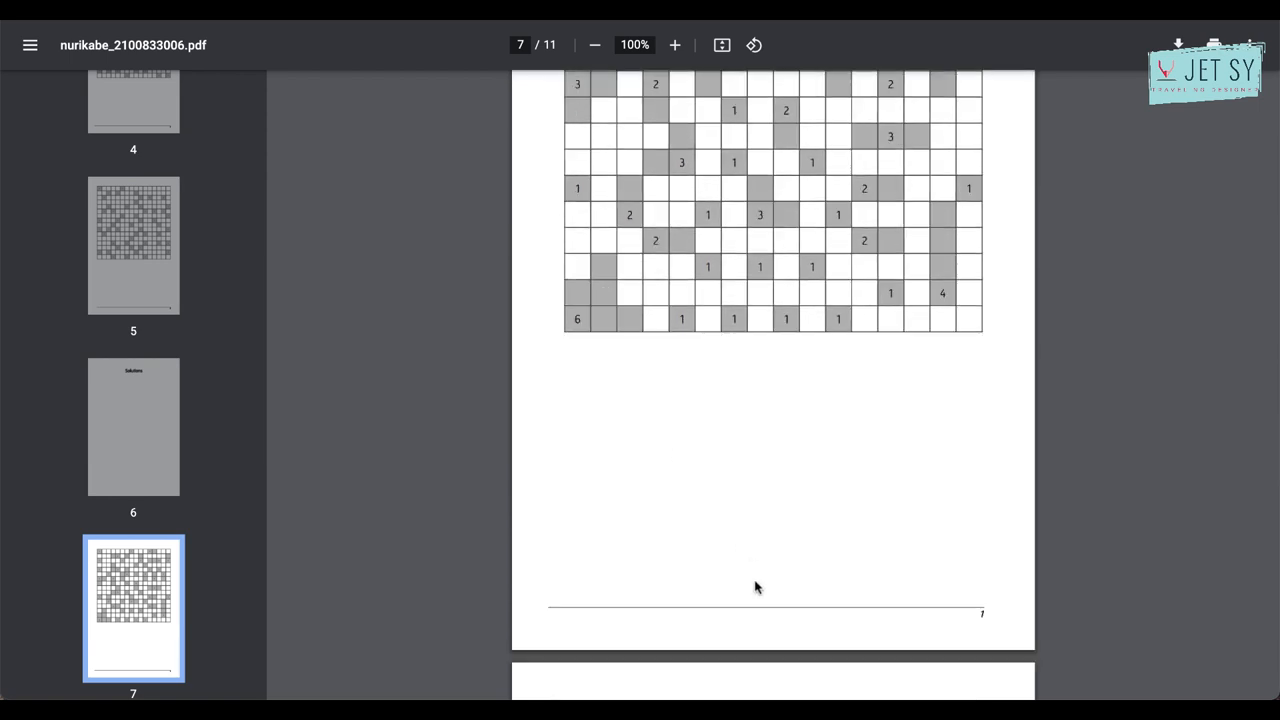
scroll(down, 3)
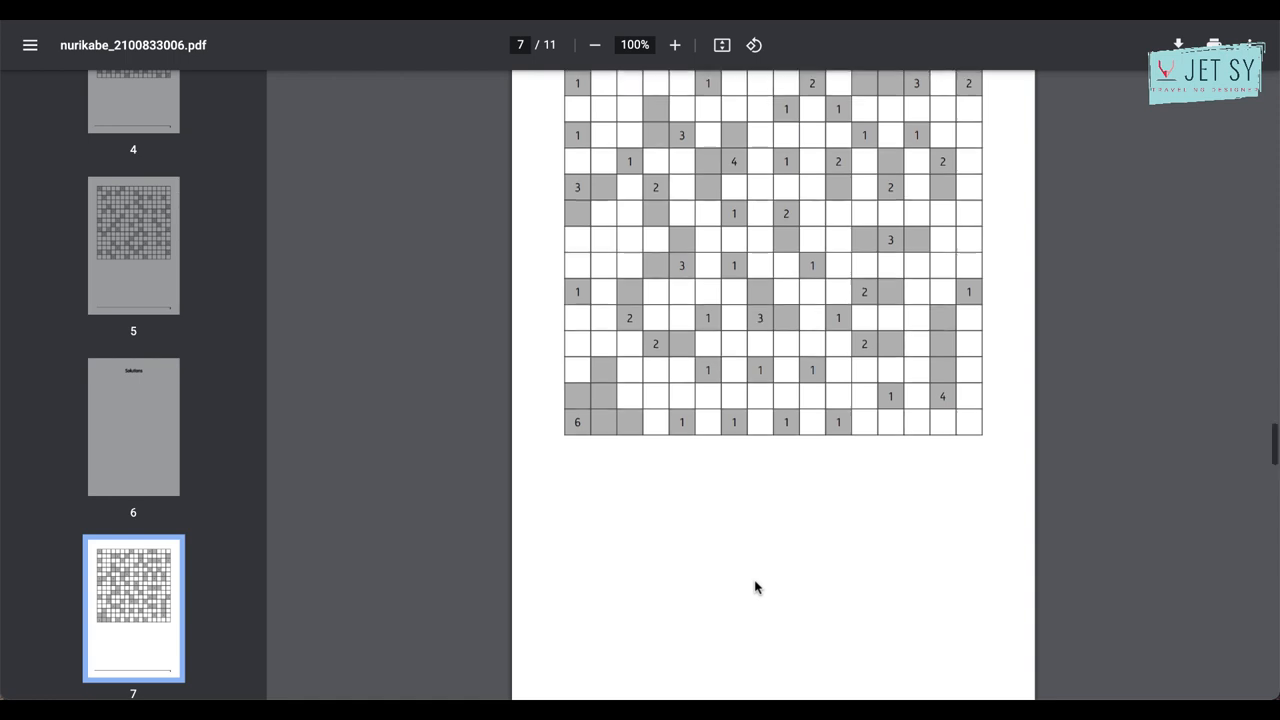
scroll(down, 3)
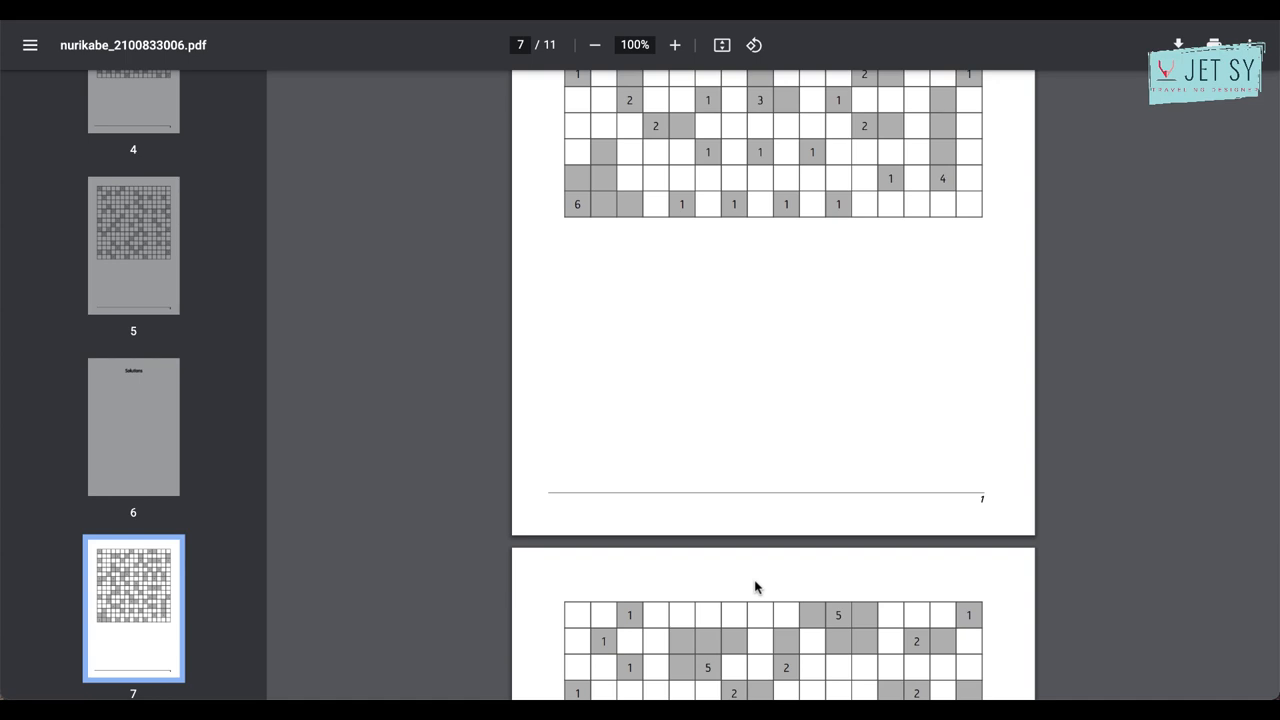
scroll(down, 3)
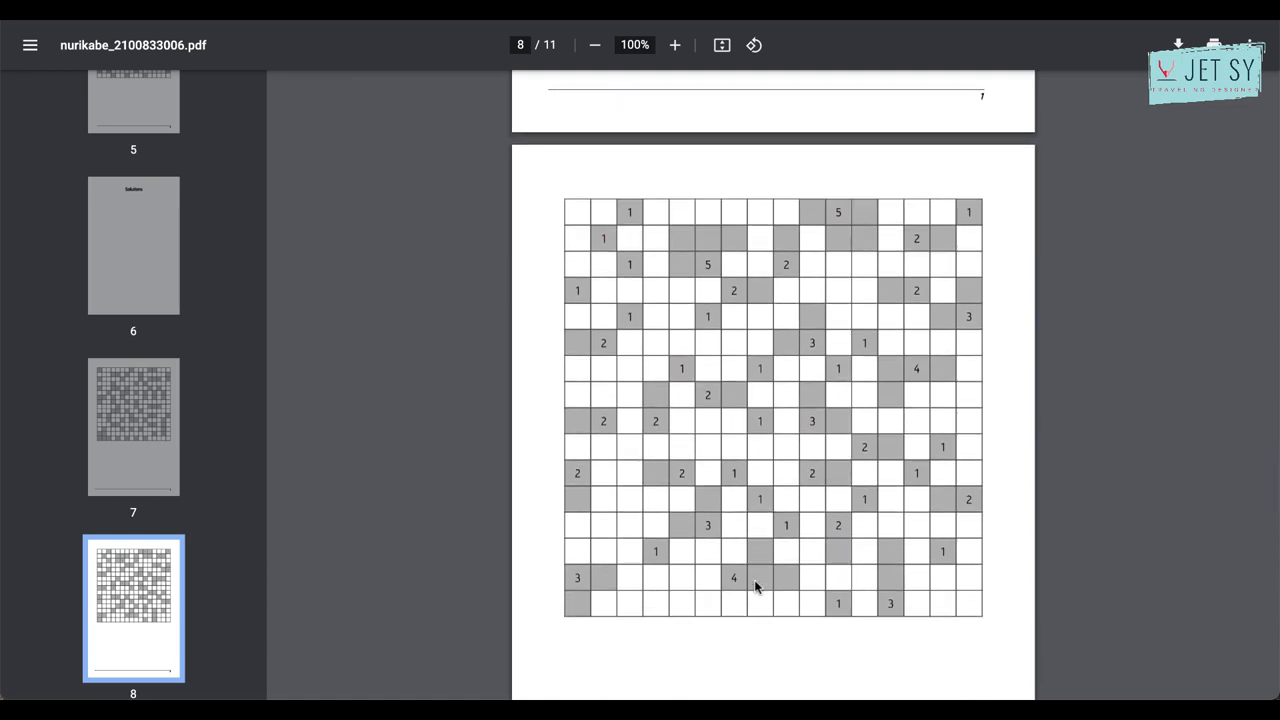
scroll(down, 3)
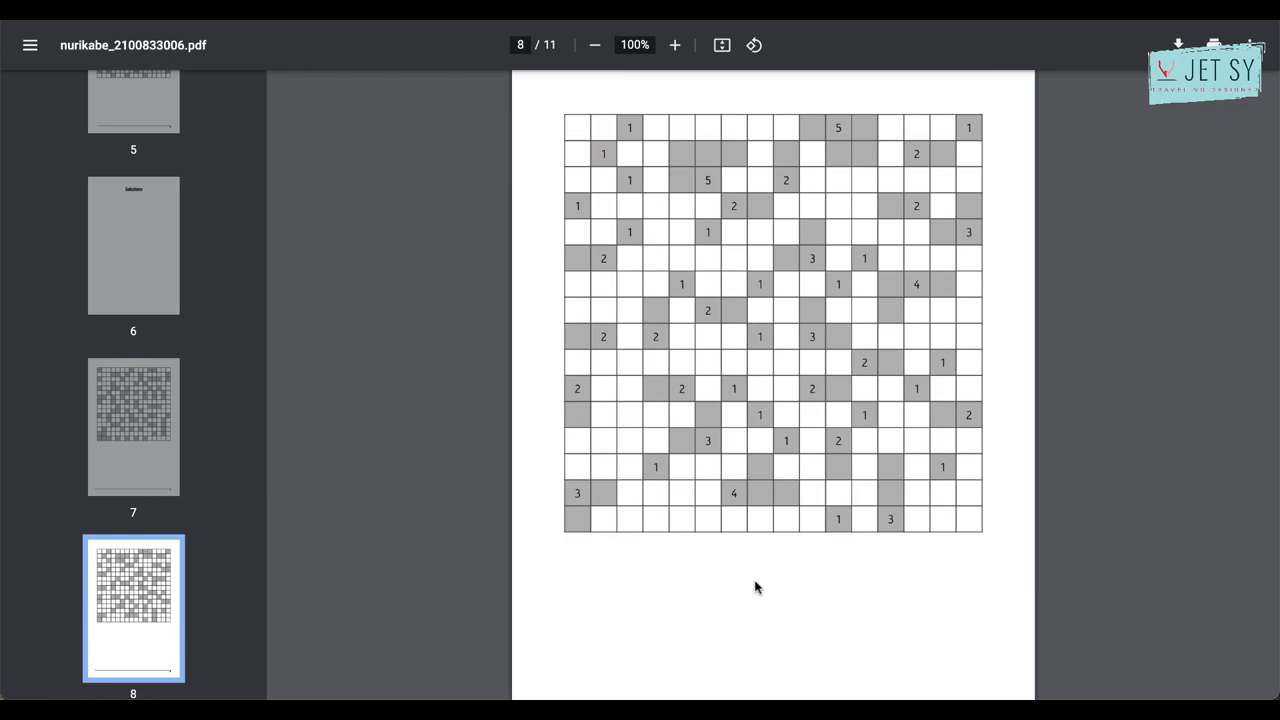
scroll(down, 3)
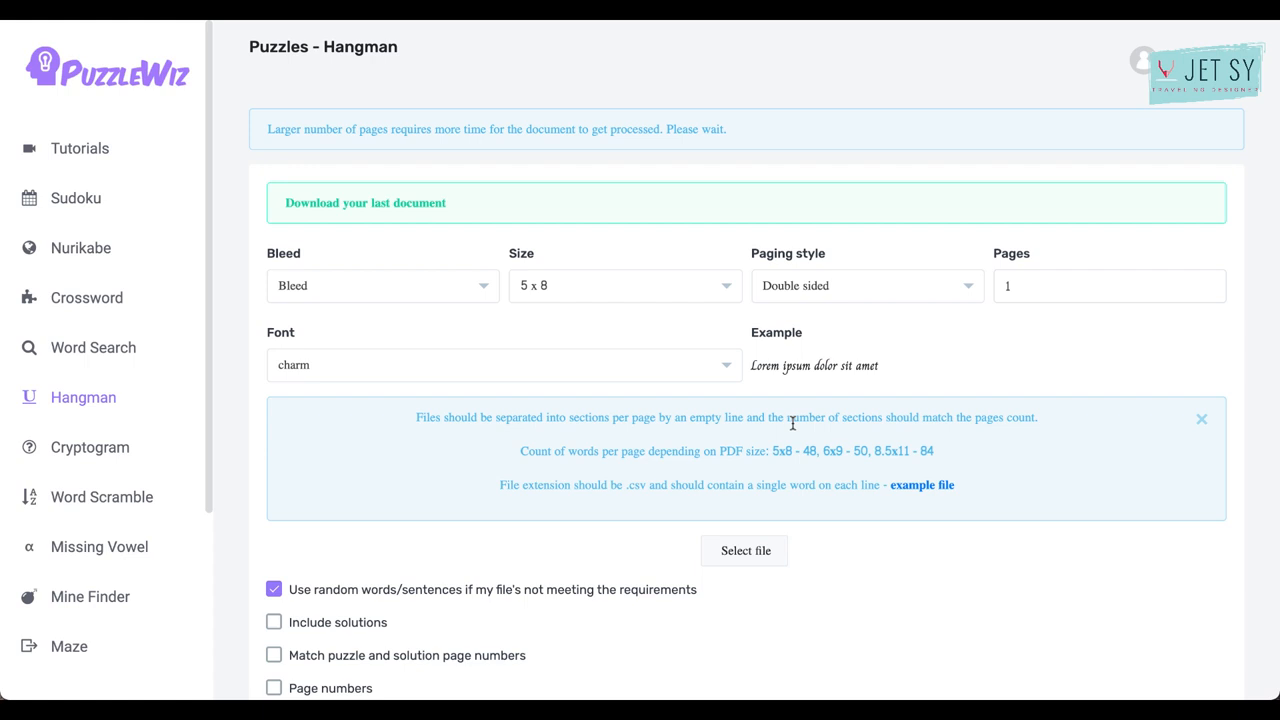
mouse_move(740, 476)
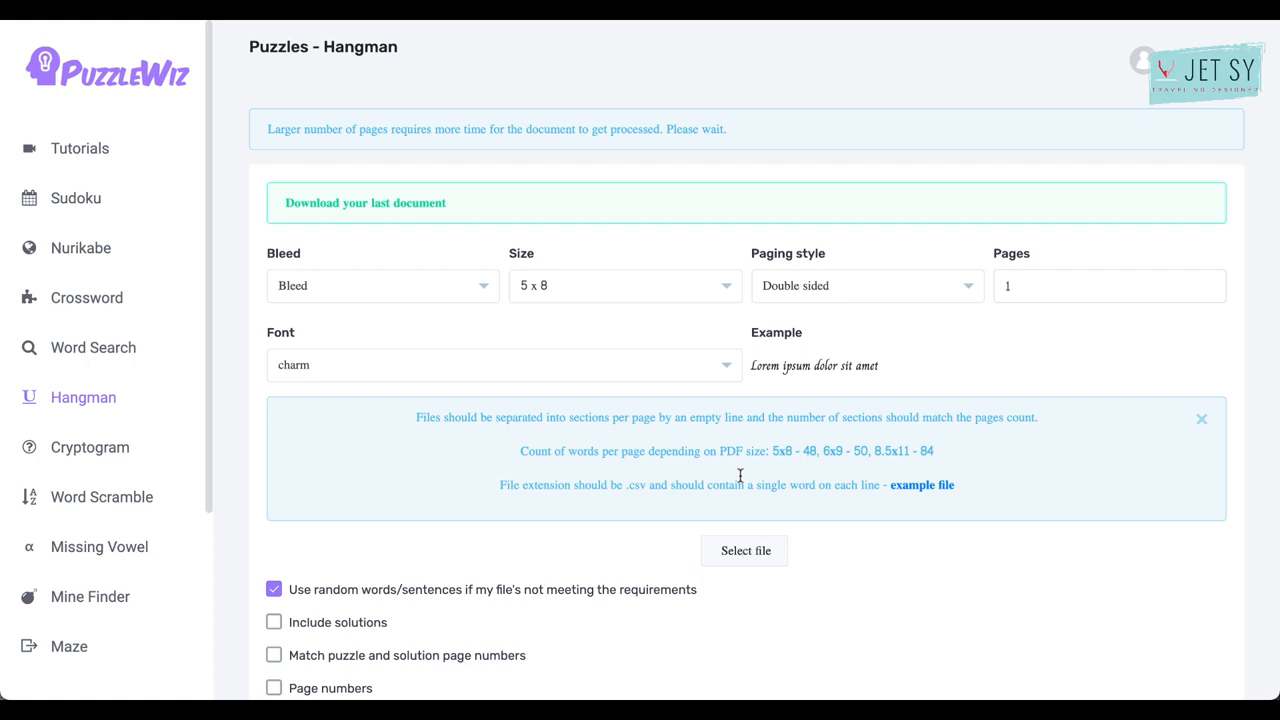
mouse_move(718, 491)
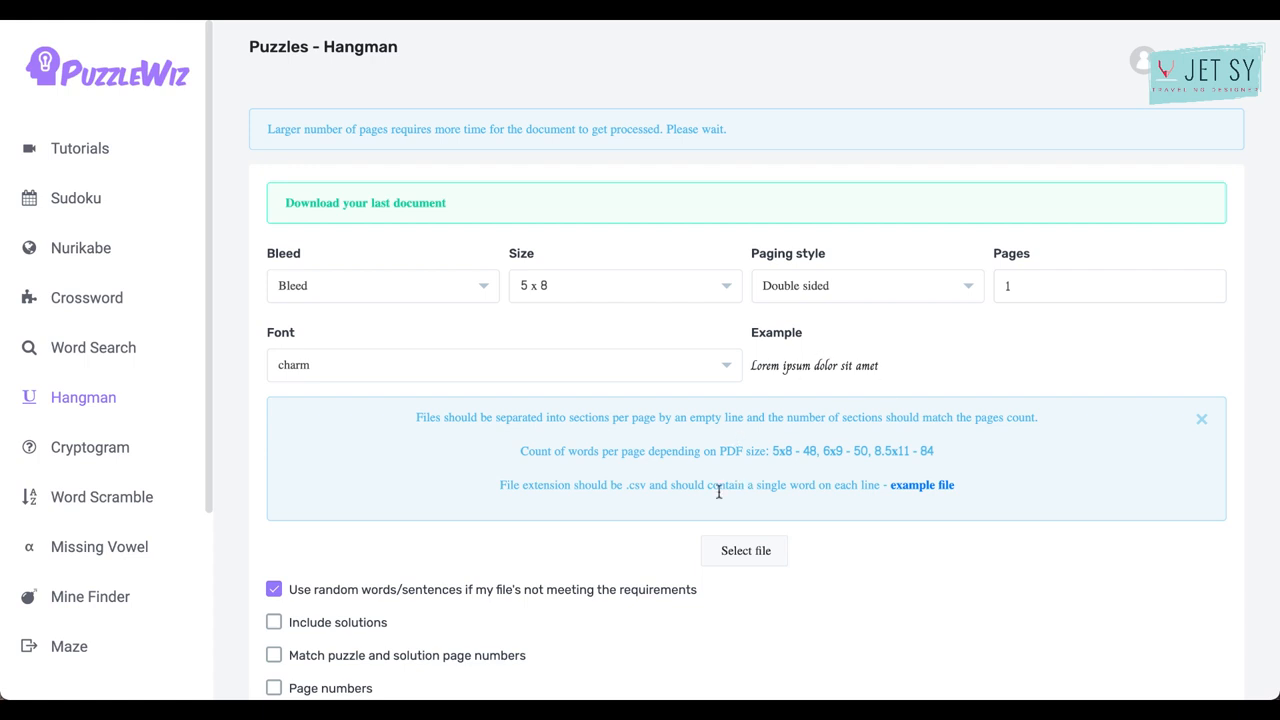
mouse_move(611, 401)
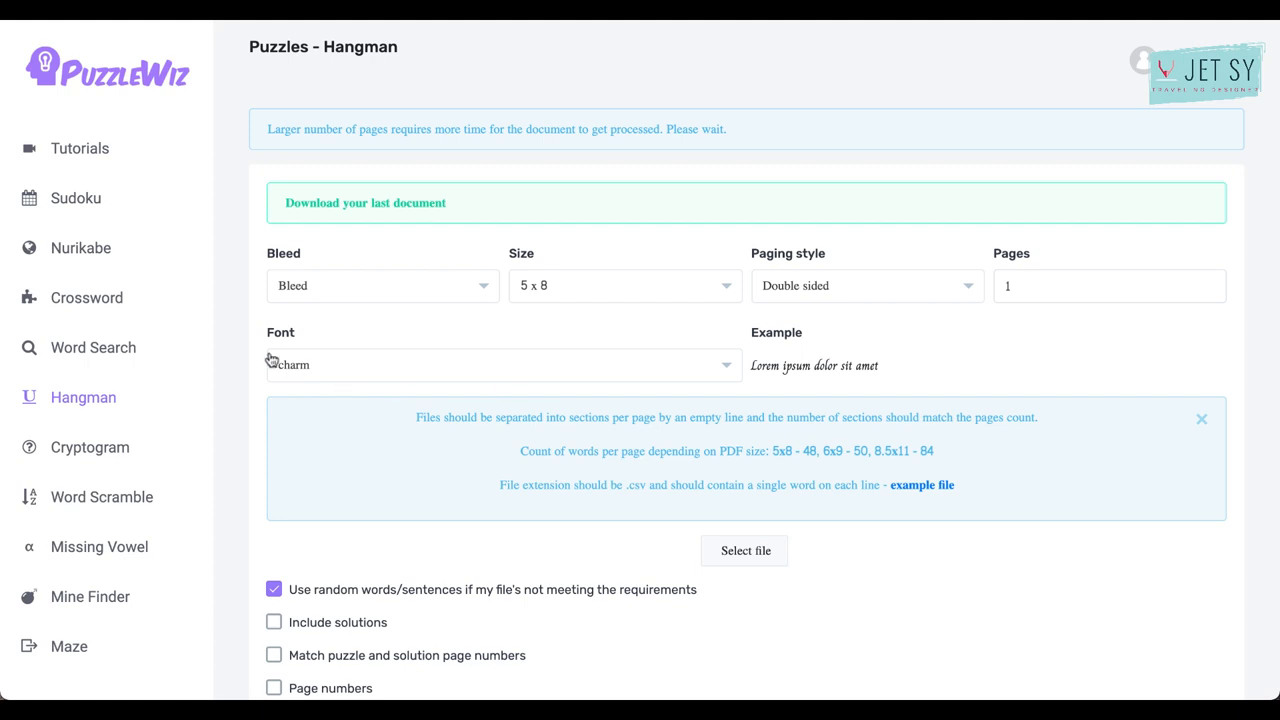
mouse_move(83, 397)
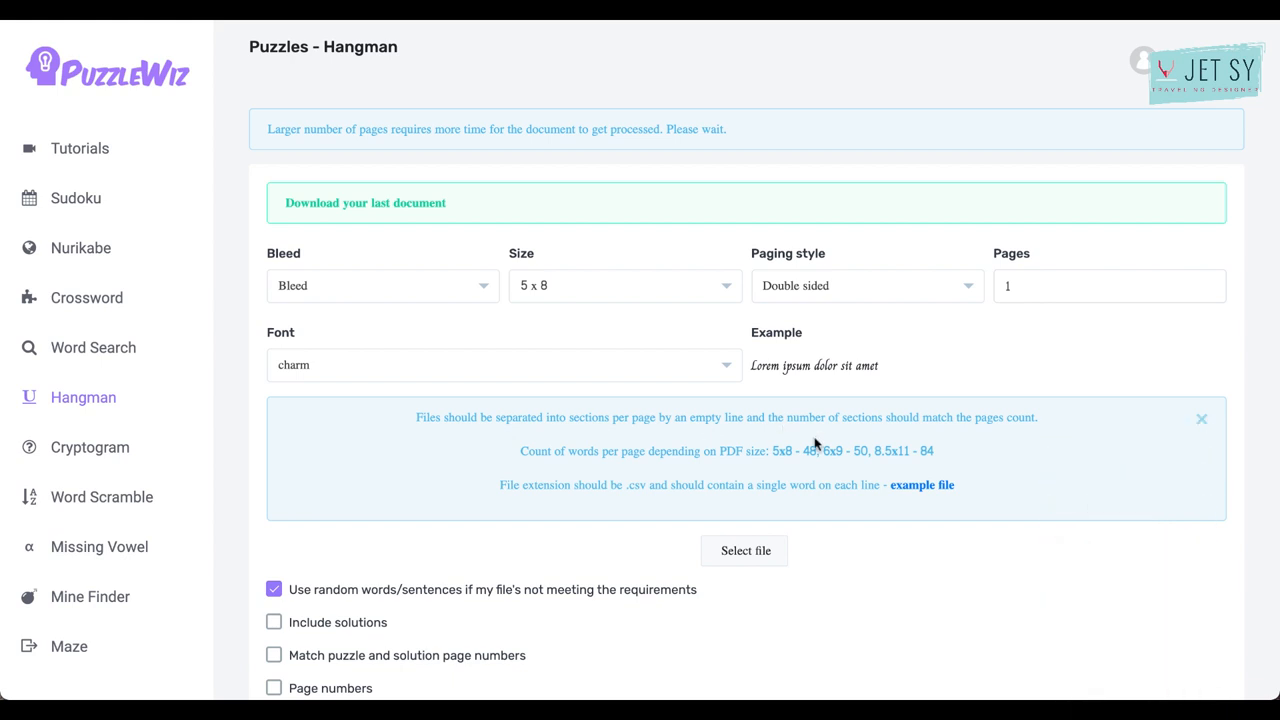
mouse_move(473, 549)
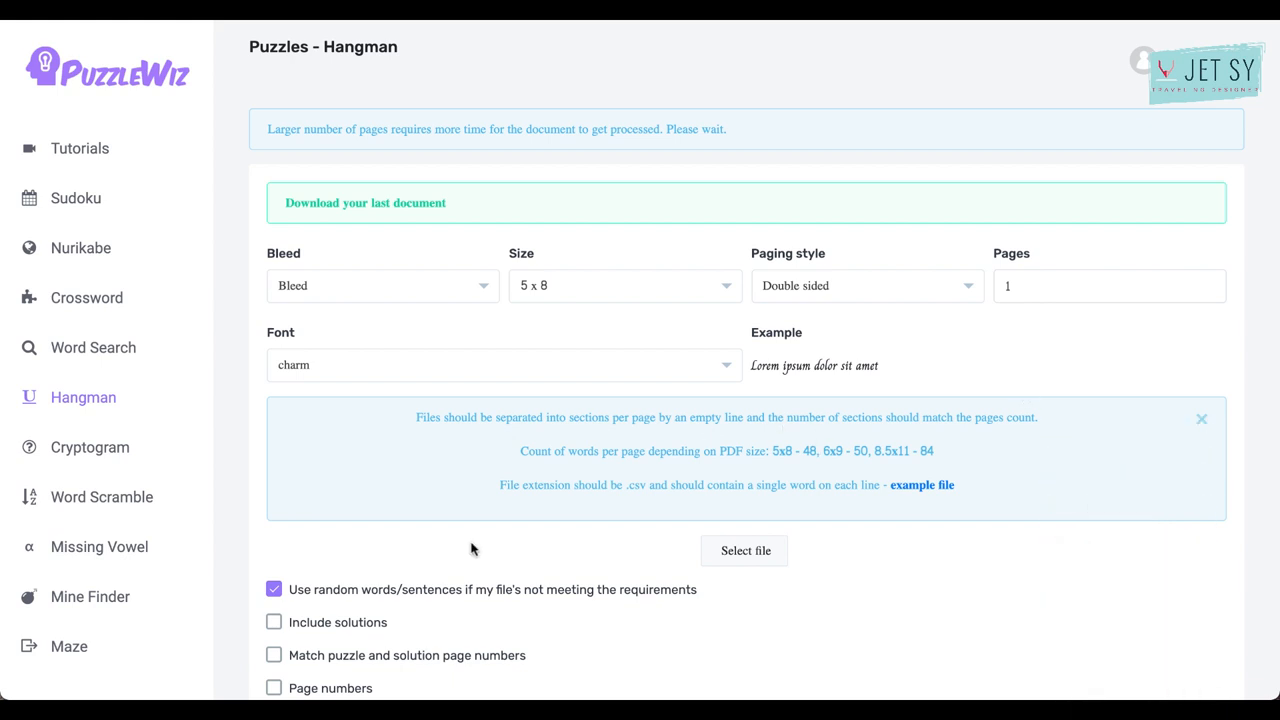
mouse_move(910, 500)
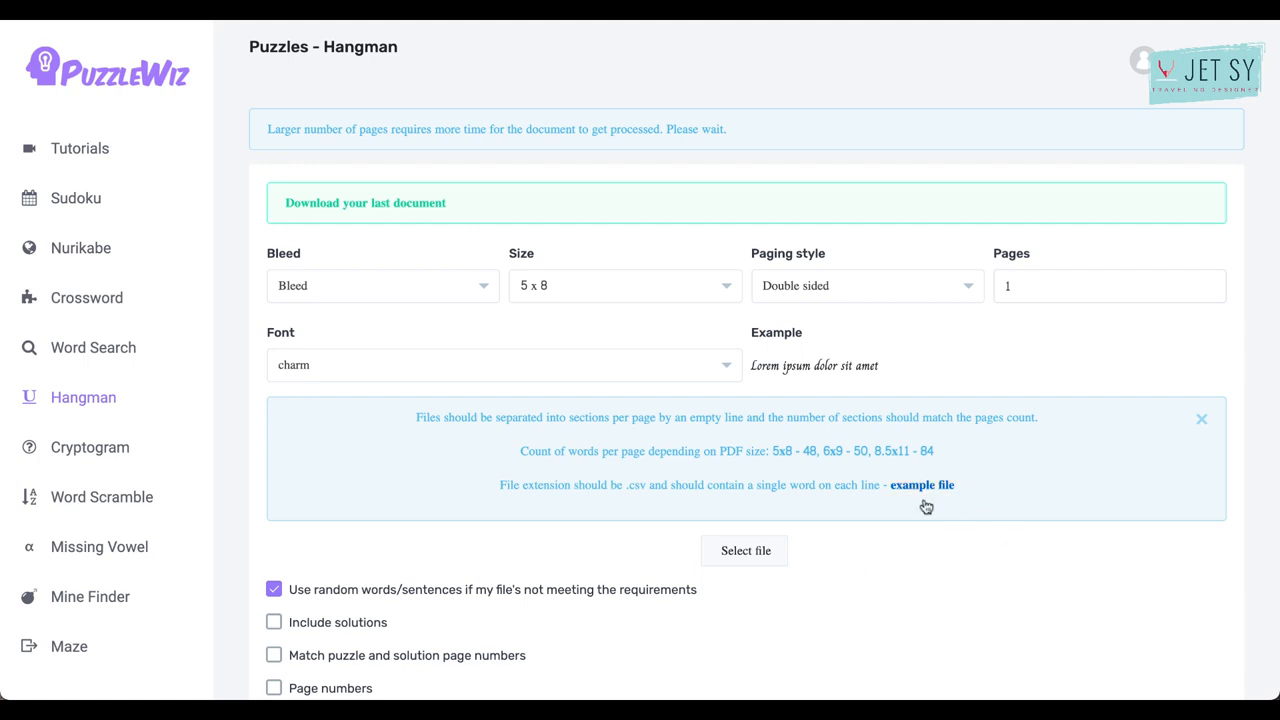
mouse_move(990, 551)
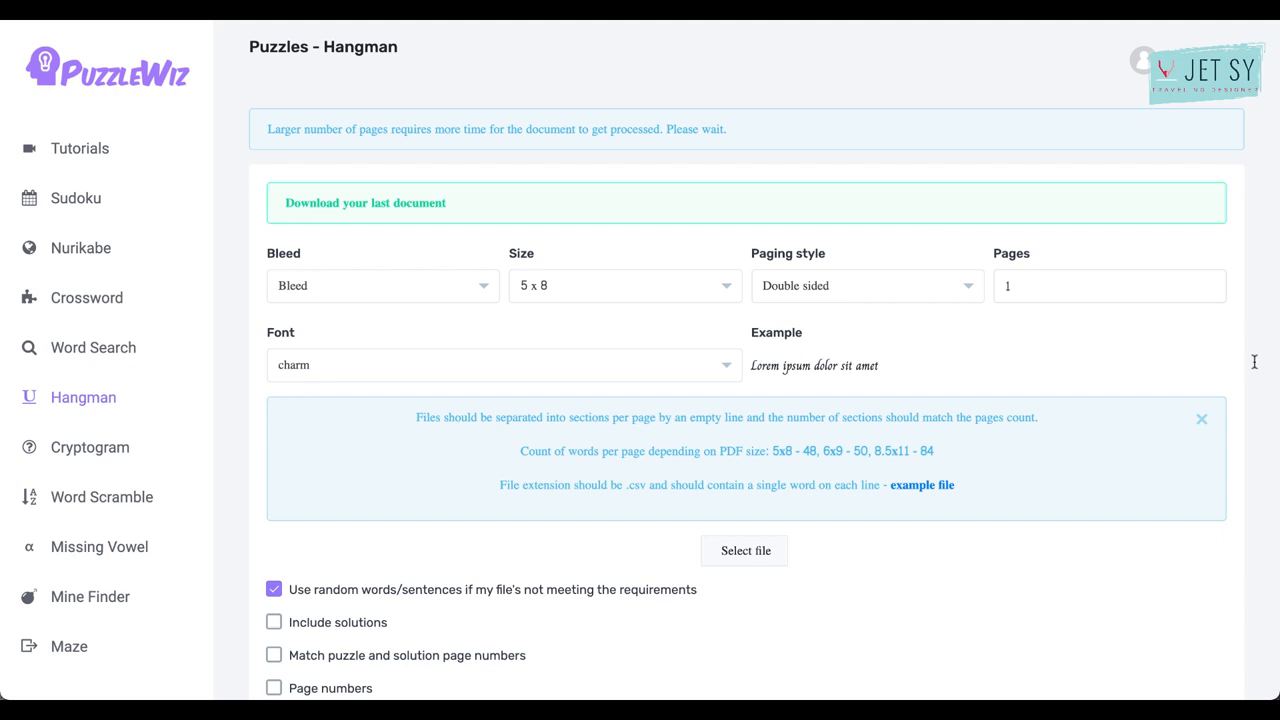
mouse_move(992, 411)
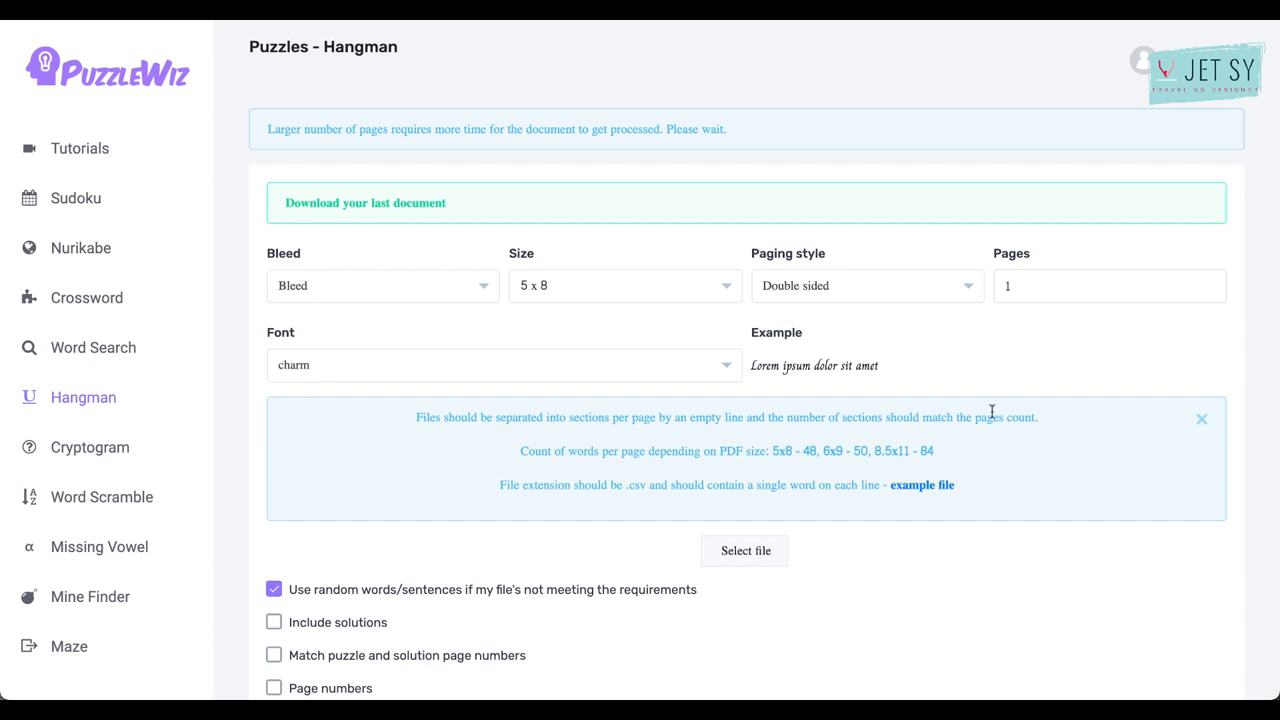
mouse_move(848, 445)
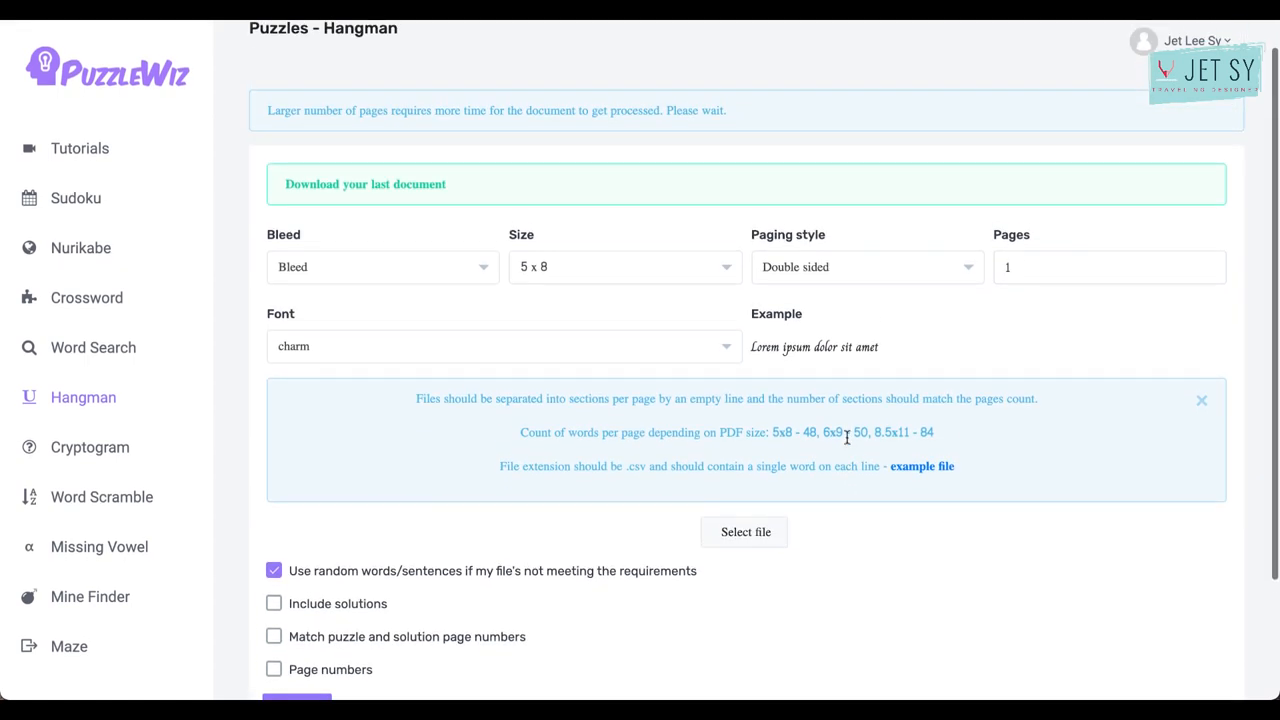
Set the Hangman book to 6x9 trim size and edit the page count.
scroll(down, 3)
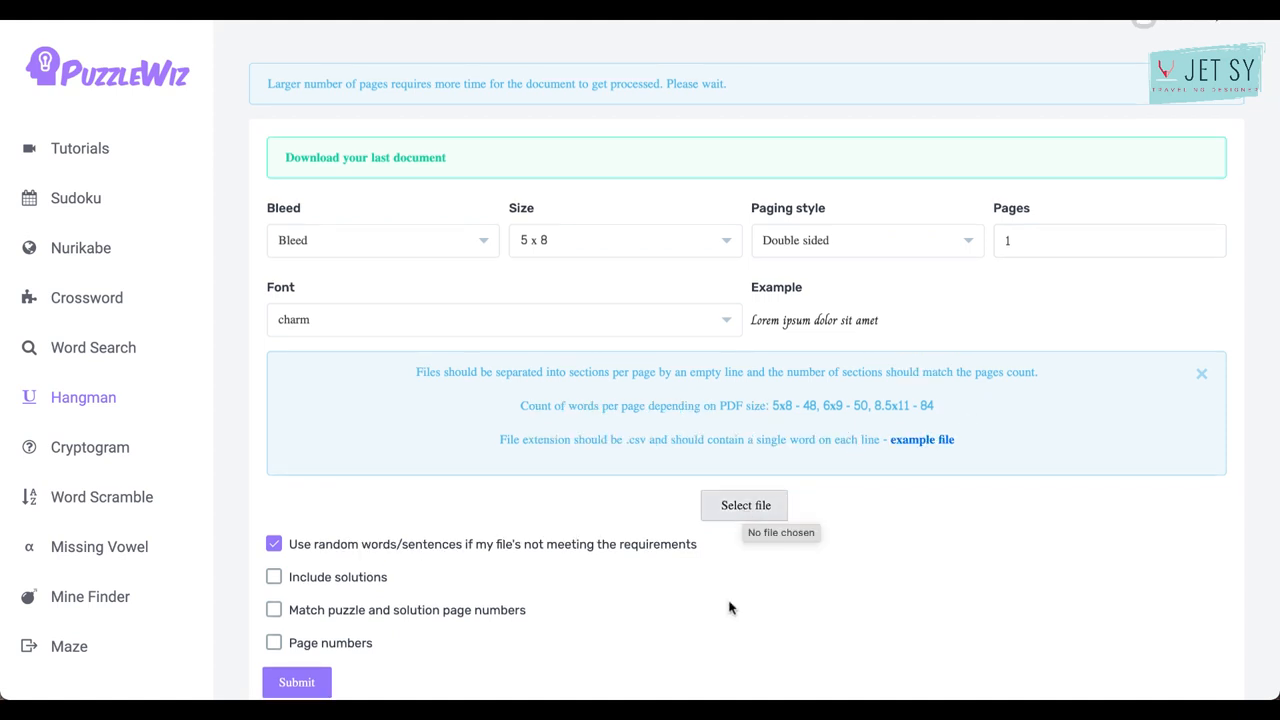
click(382, 240)
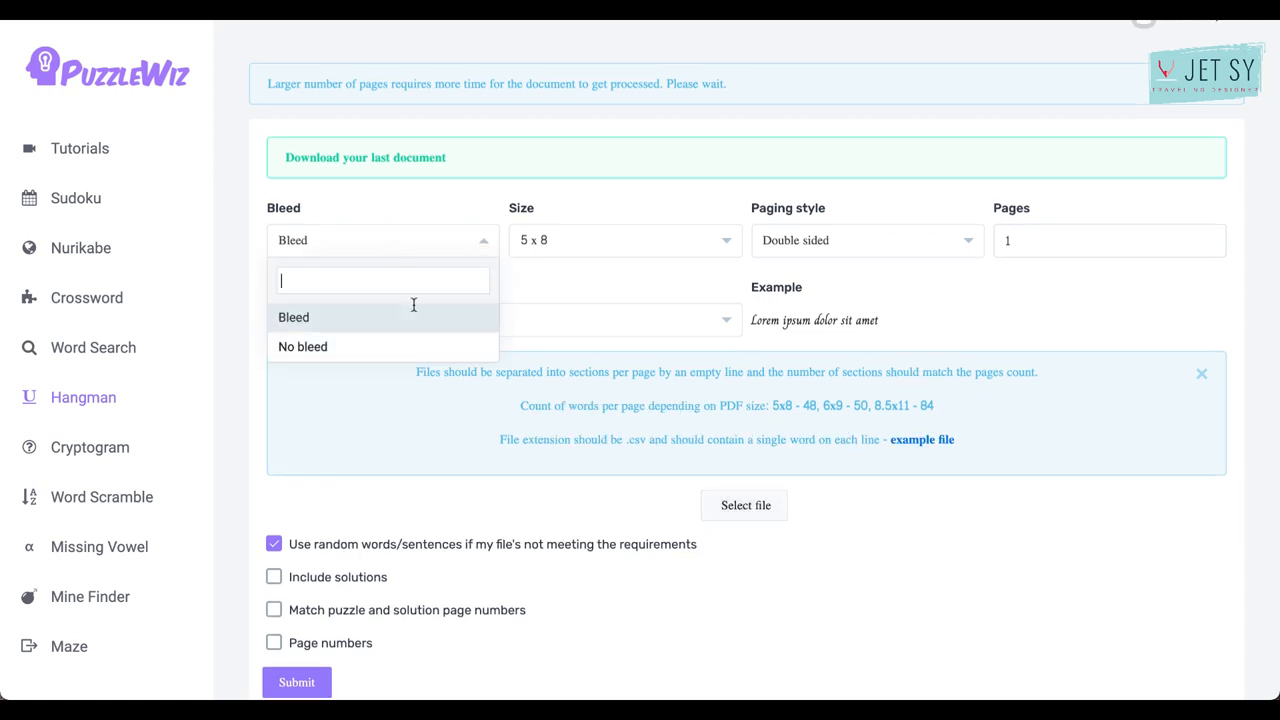
mouse_move(628, 240)
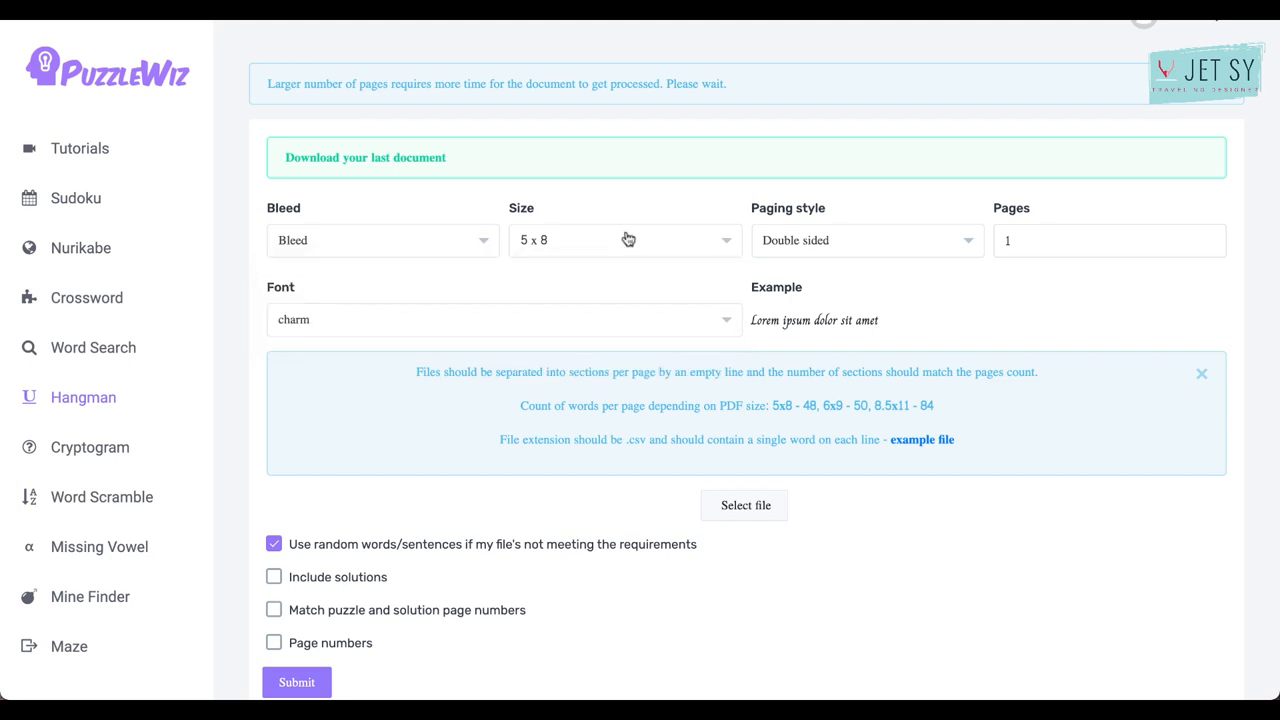
click(624, 240)
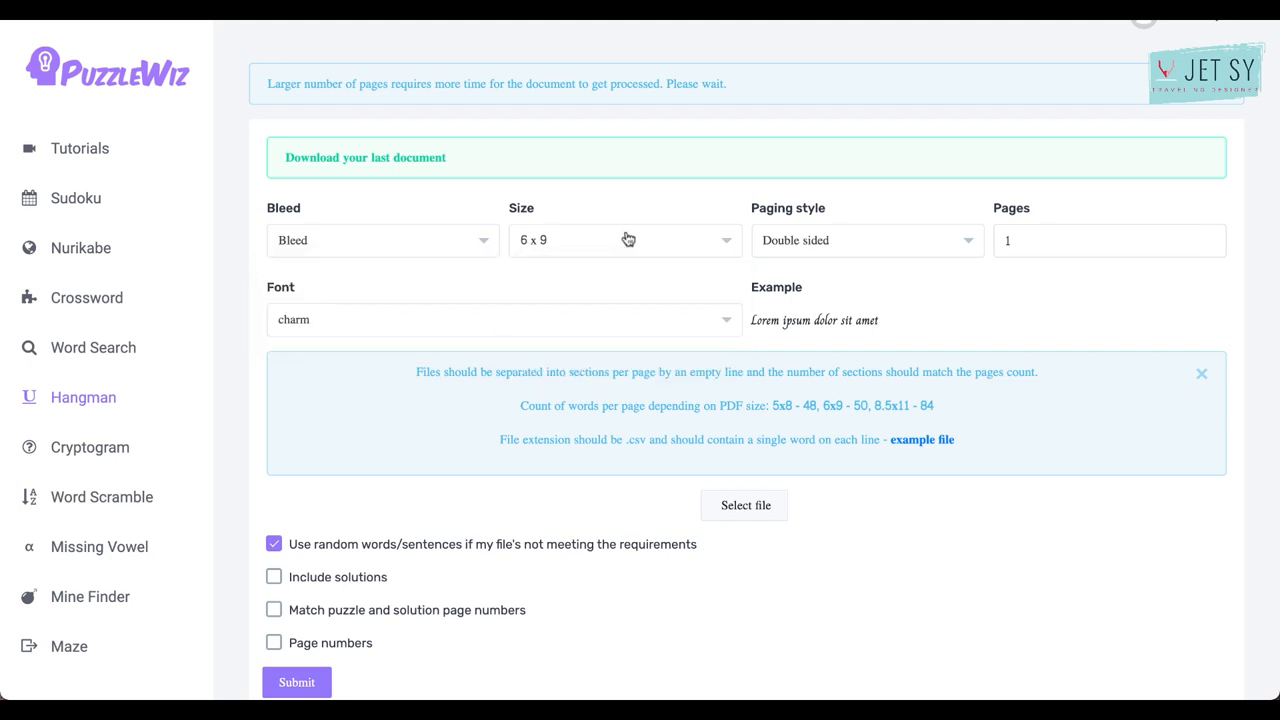
click(1100, 240)
text(0)
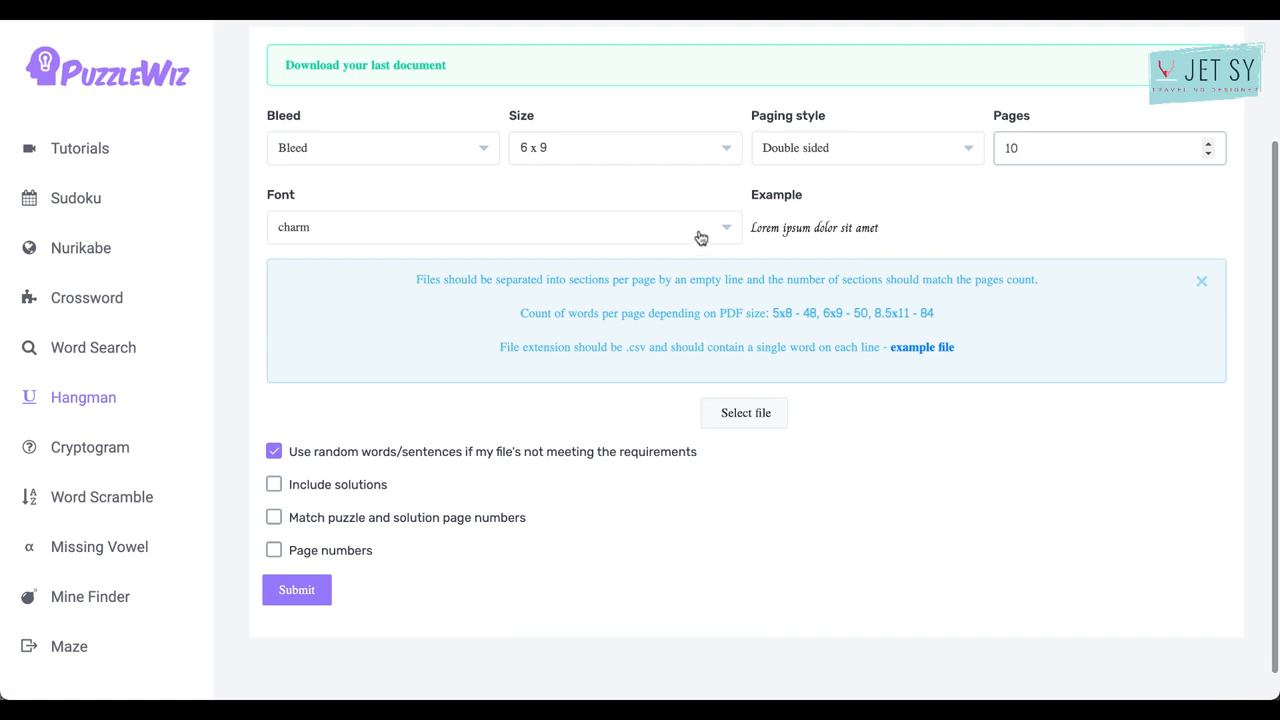
Choose the gafata font, enable page numbers, and generate the Hangman PDF.
click(503, 227)
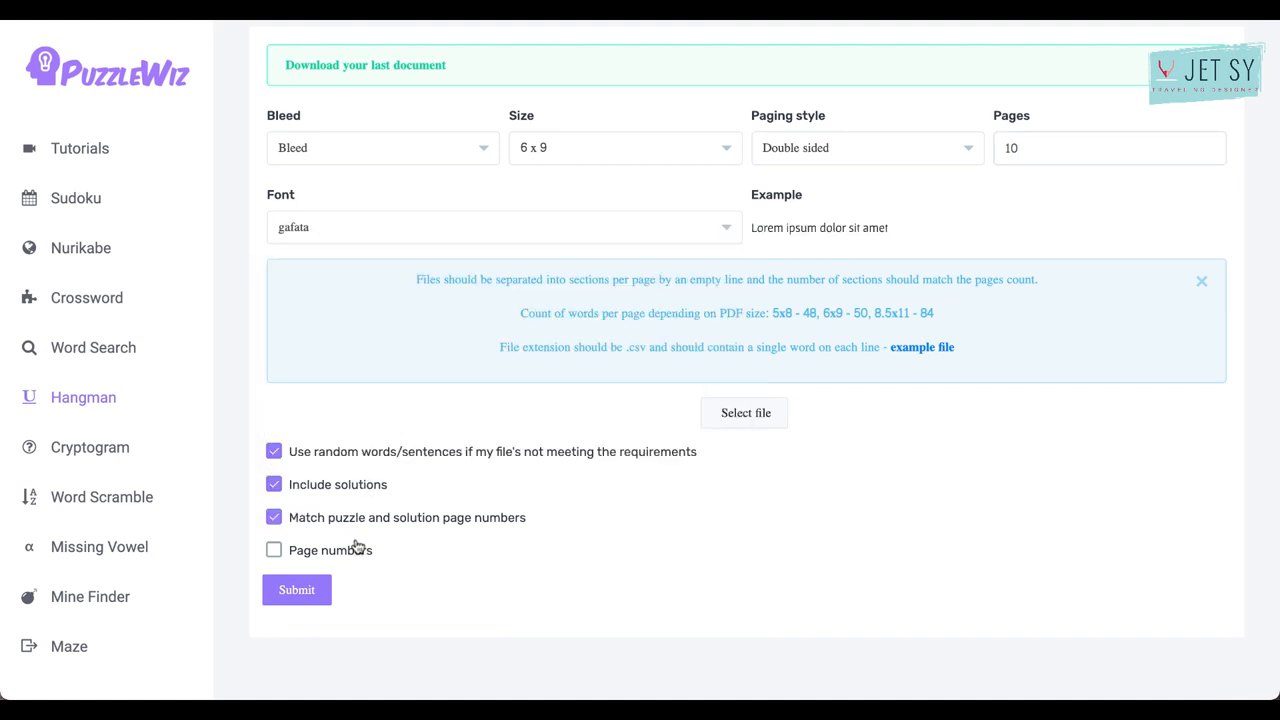
click(274, 550)
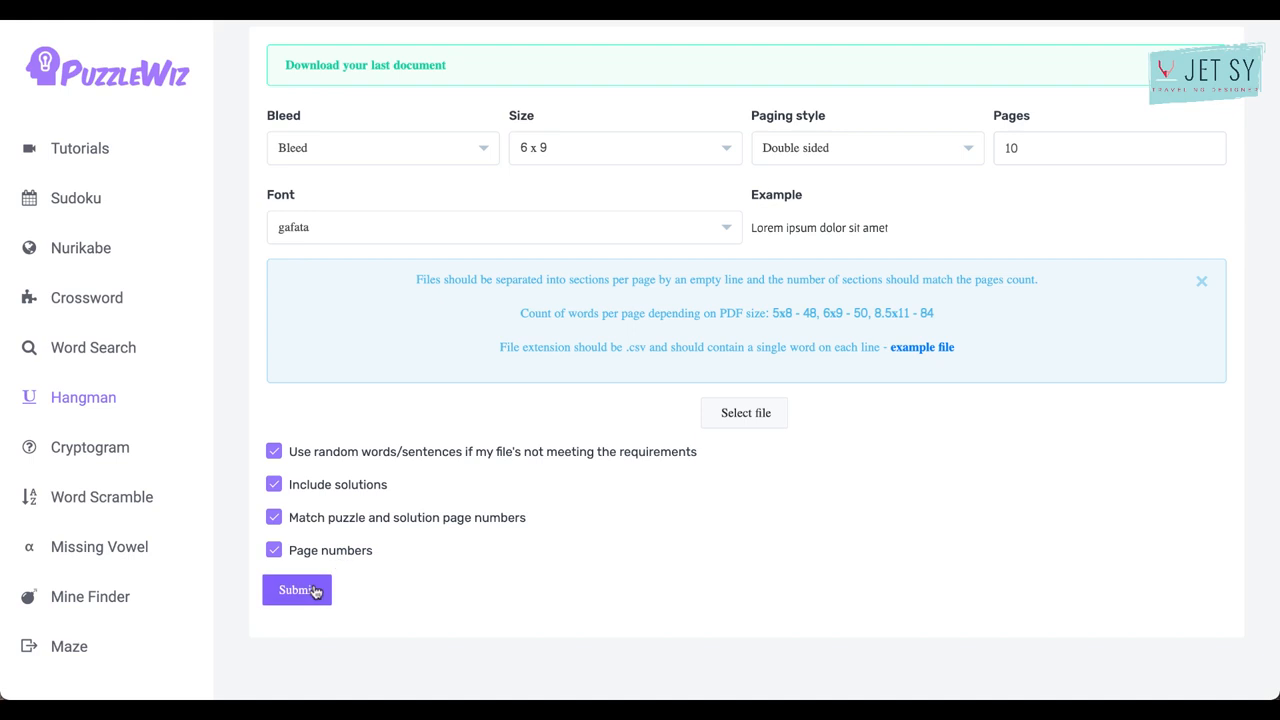
click(297, 589)
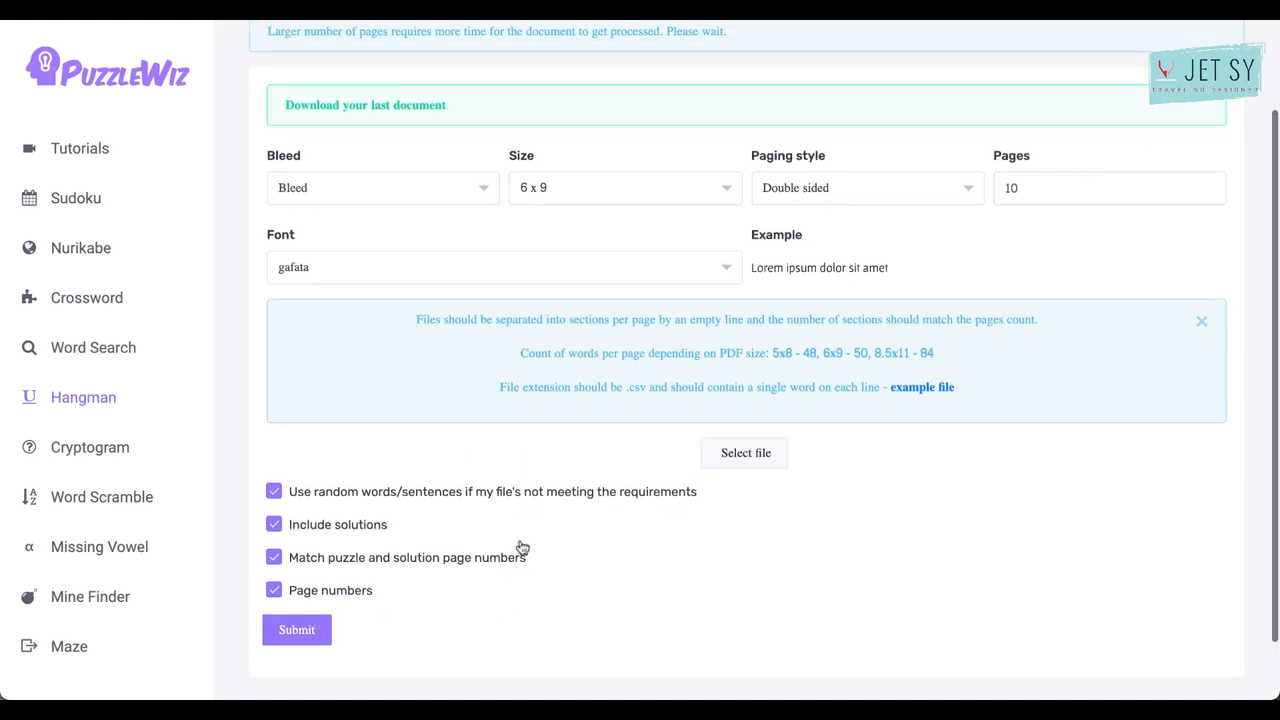
mouse_move(734, 118)
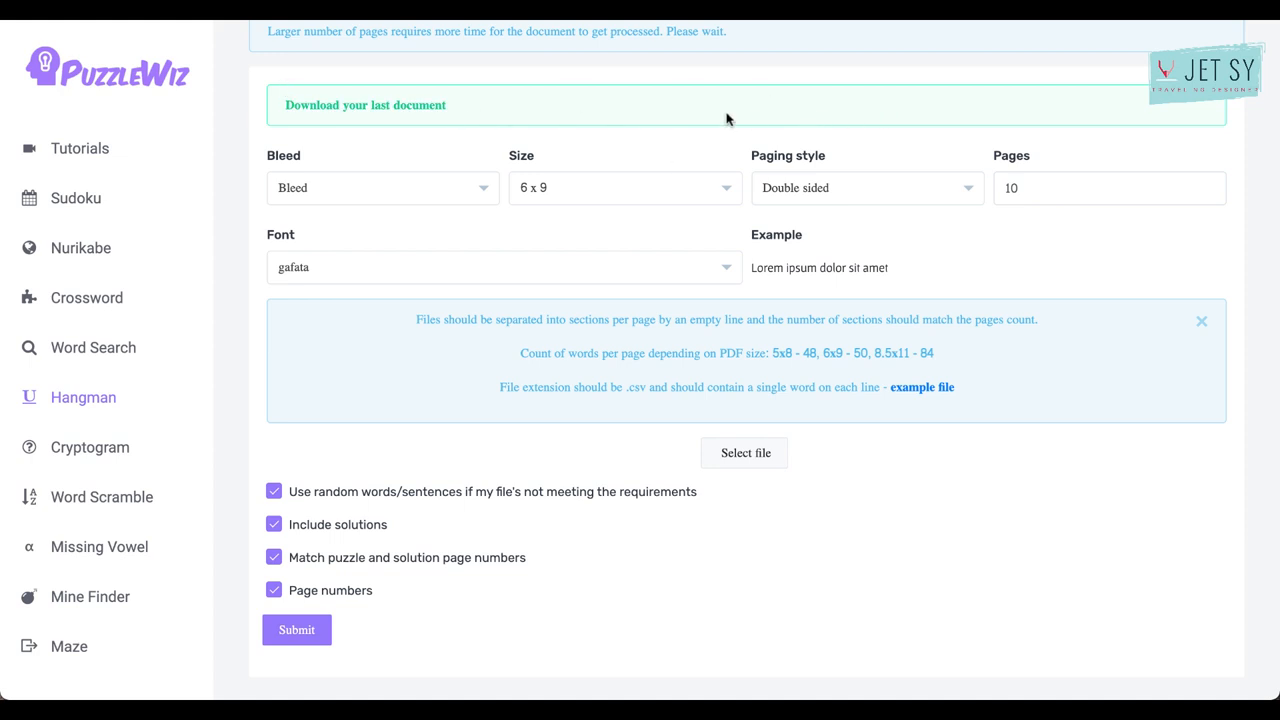
mouse_move(561, 132)
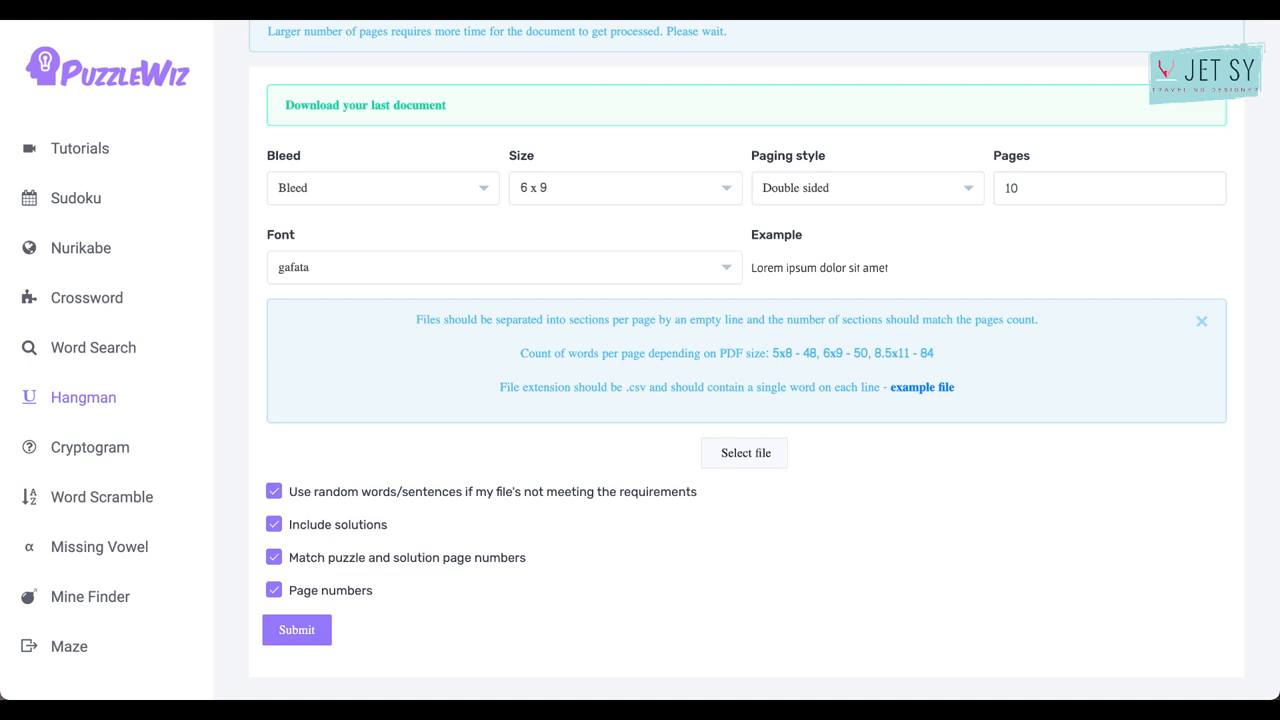
click(296, 629)
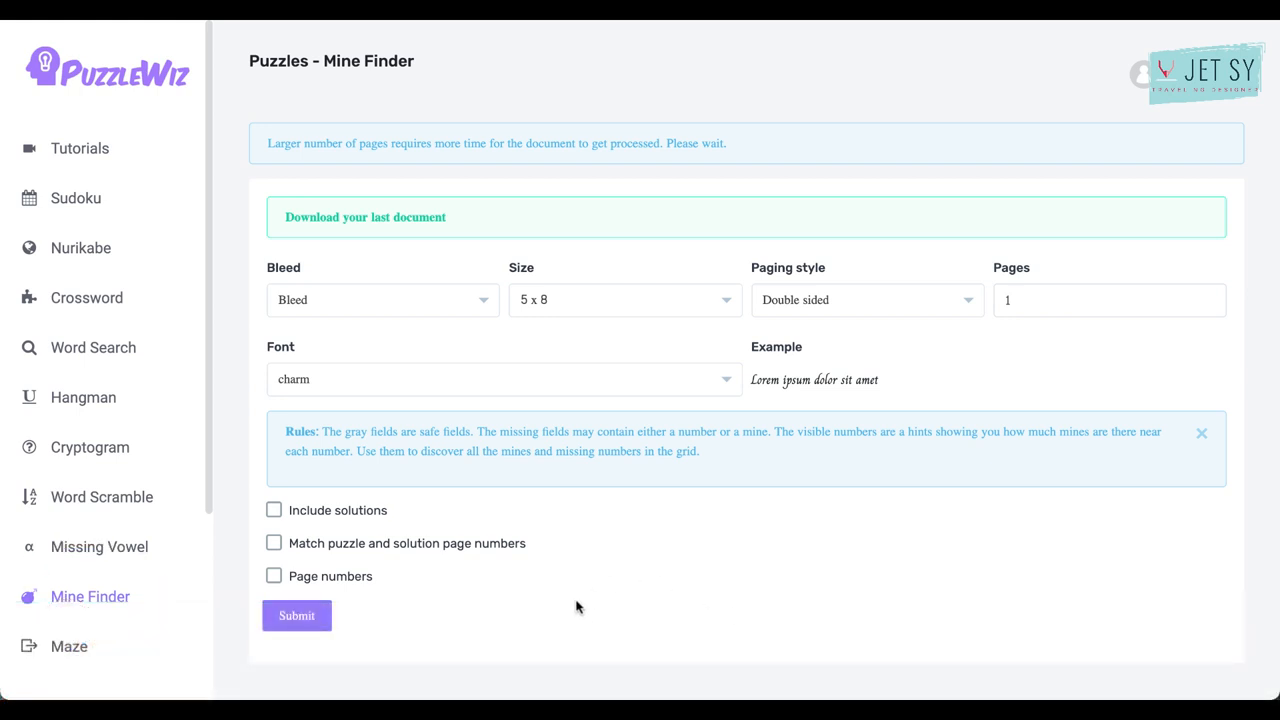
mouse_move(622, 513)
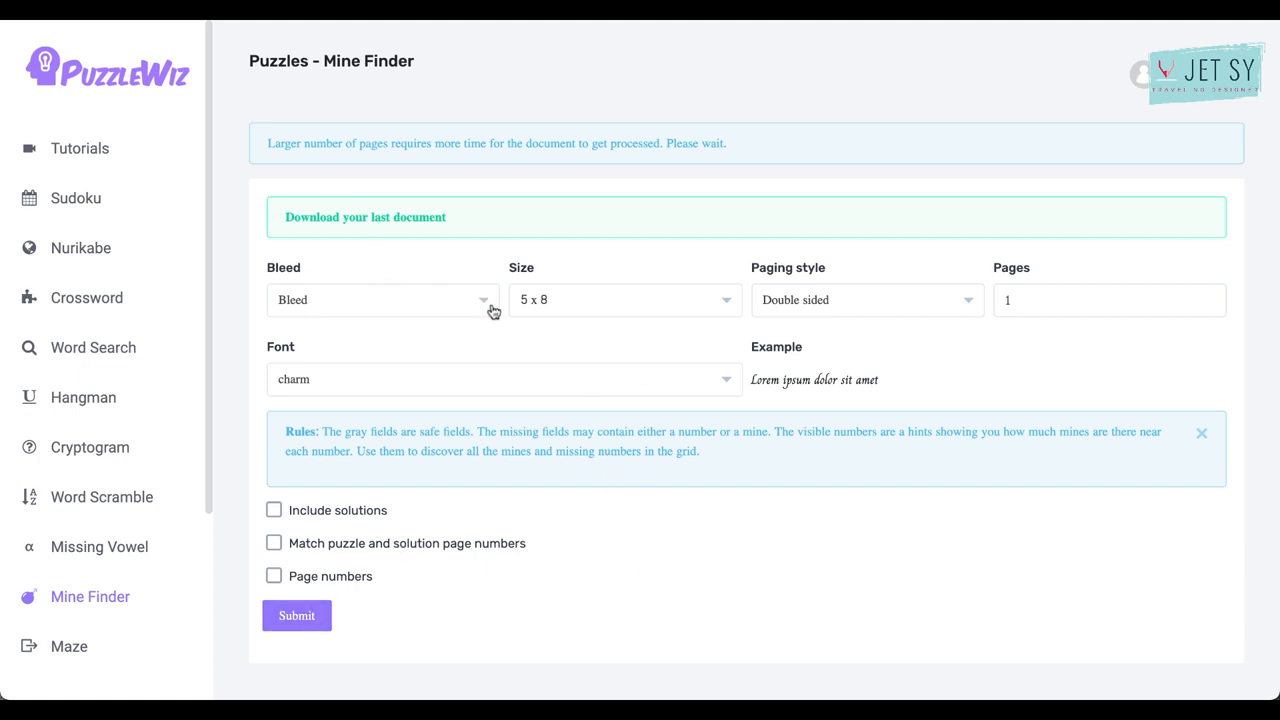
Set the Mine Finder book to 6x9 with 10 pages and enable page numbers.
click(624, 300)
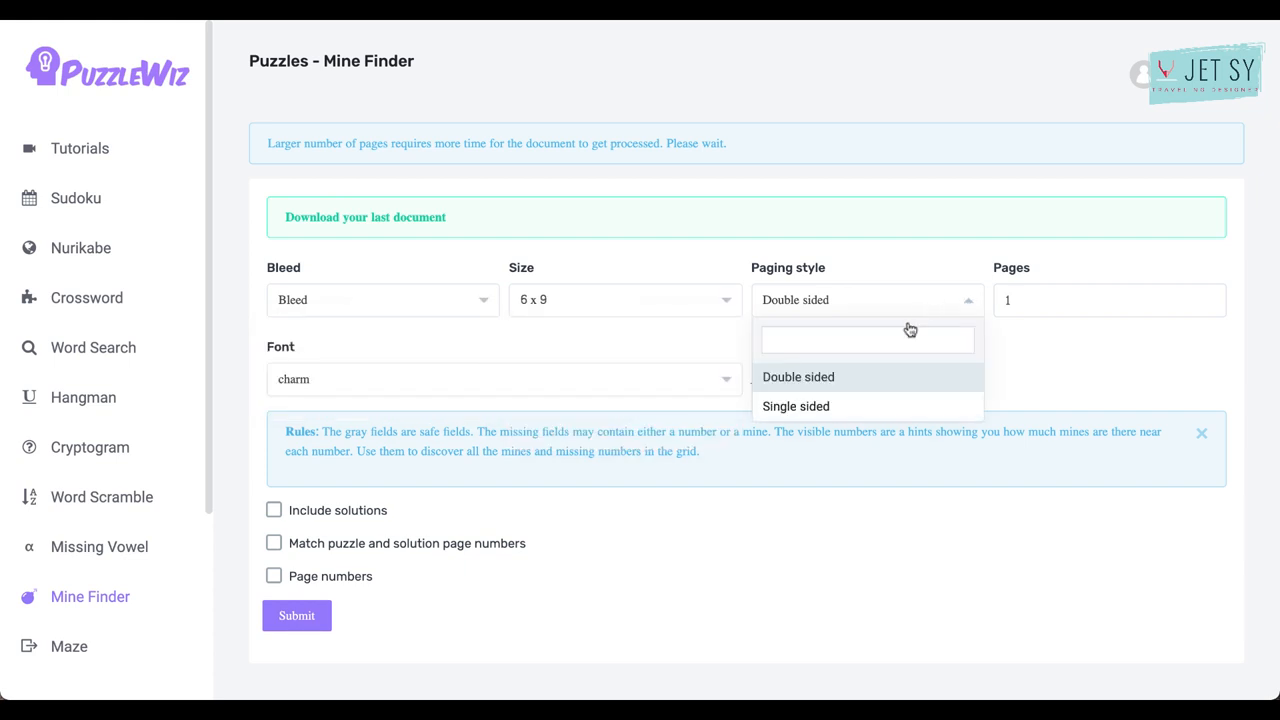
click(1100, 300)
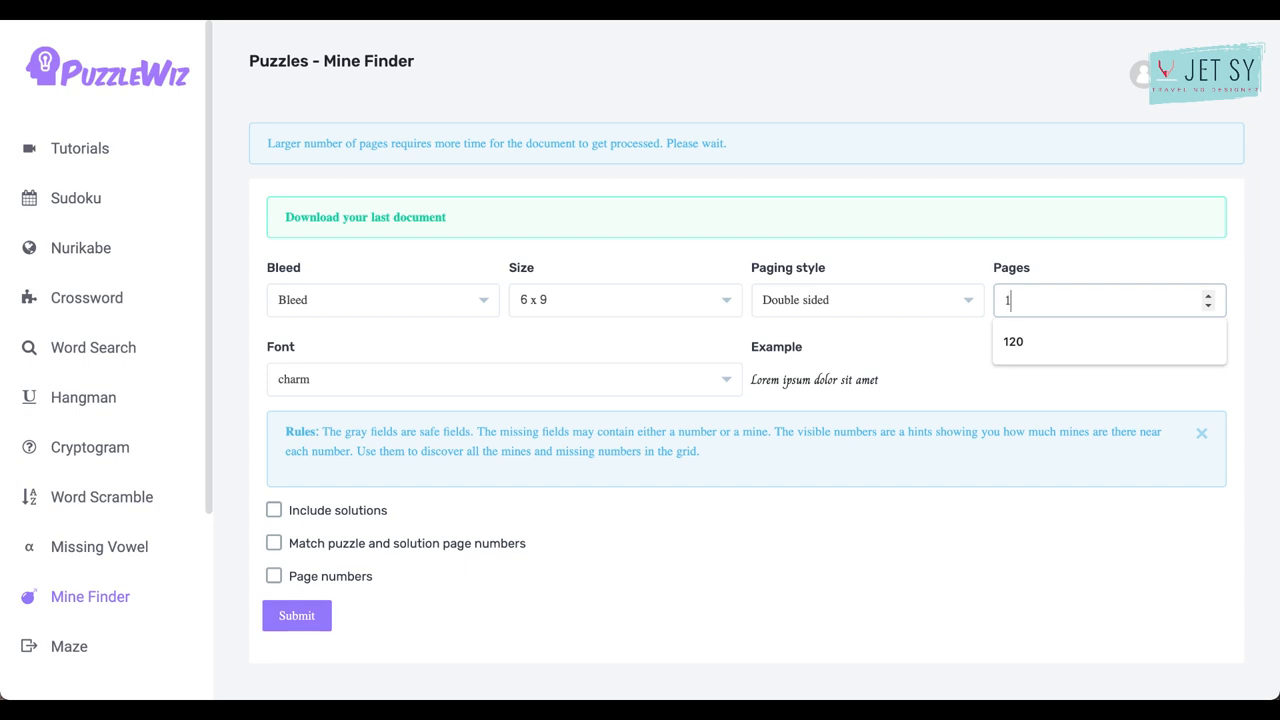
text(0)
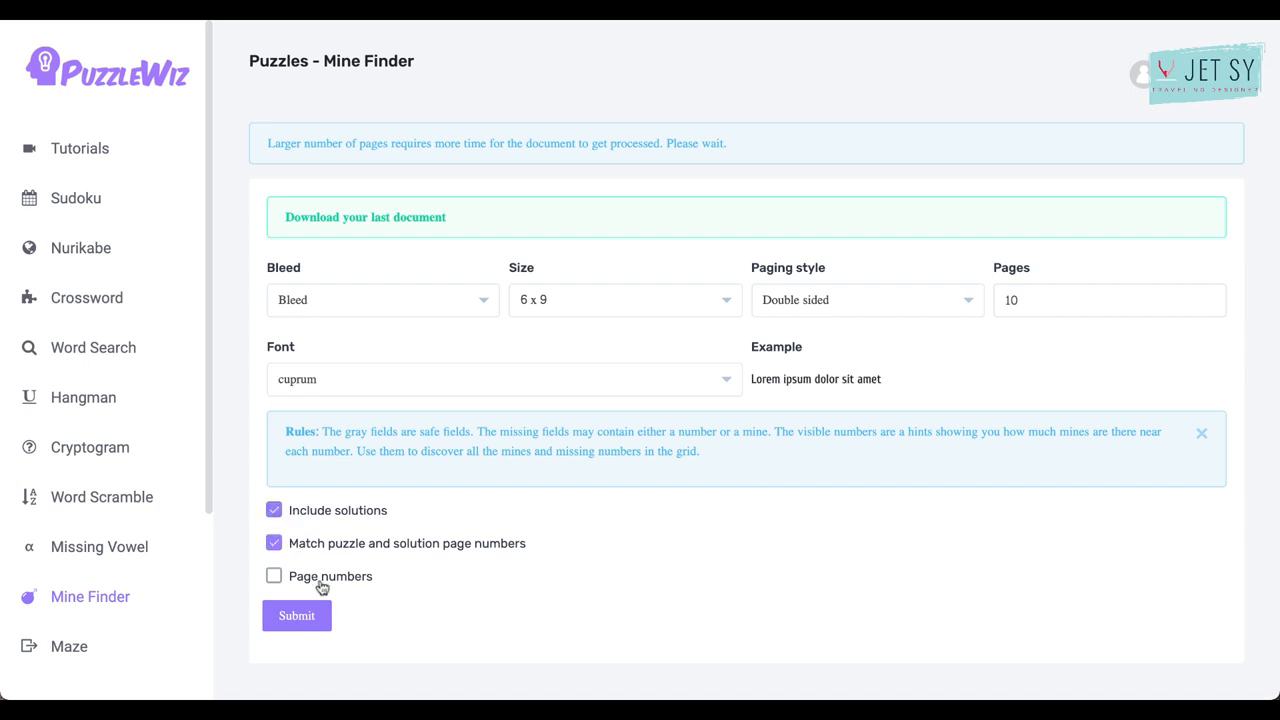
click(274, 575)
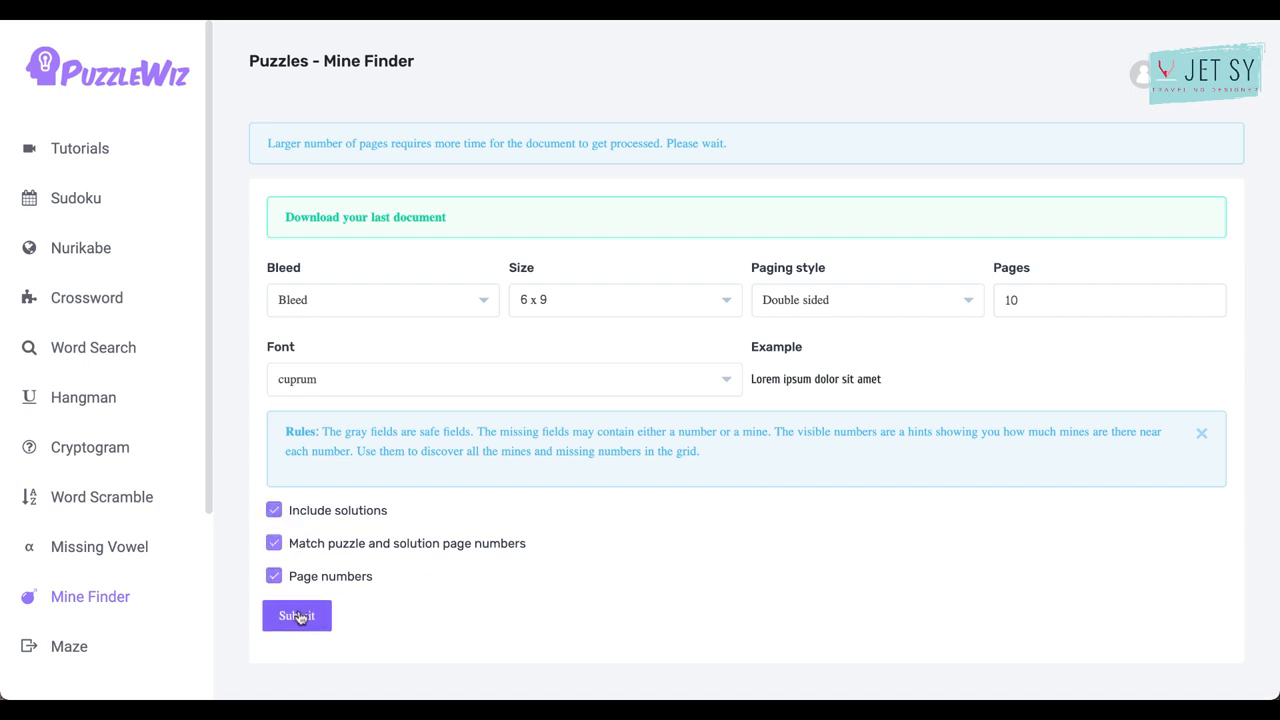
mouse_move(576, 323)
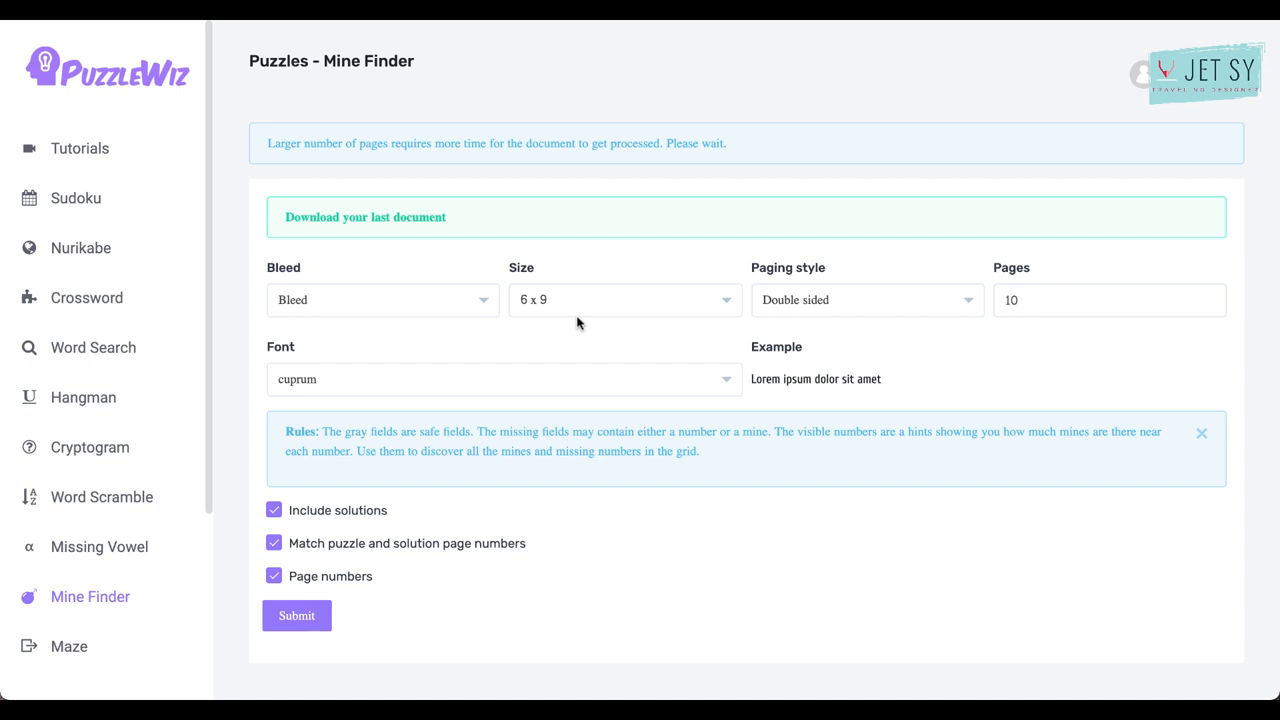
Open the 21-page Mine Finder PDF and scroll through its numbered puzzles and mine solutions.
click(296, 615)
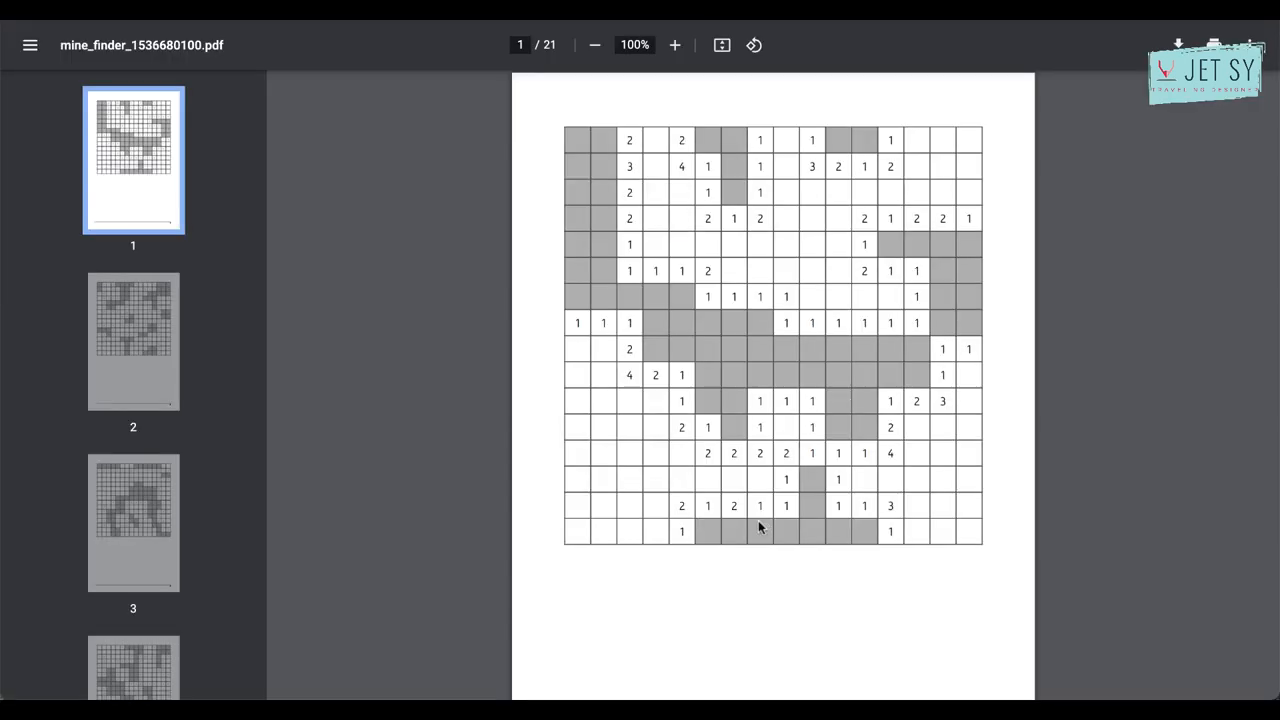
mouse_move(890, 590)
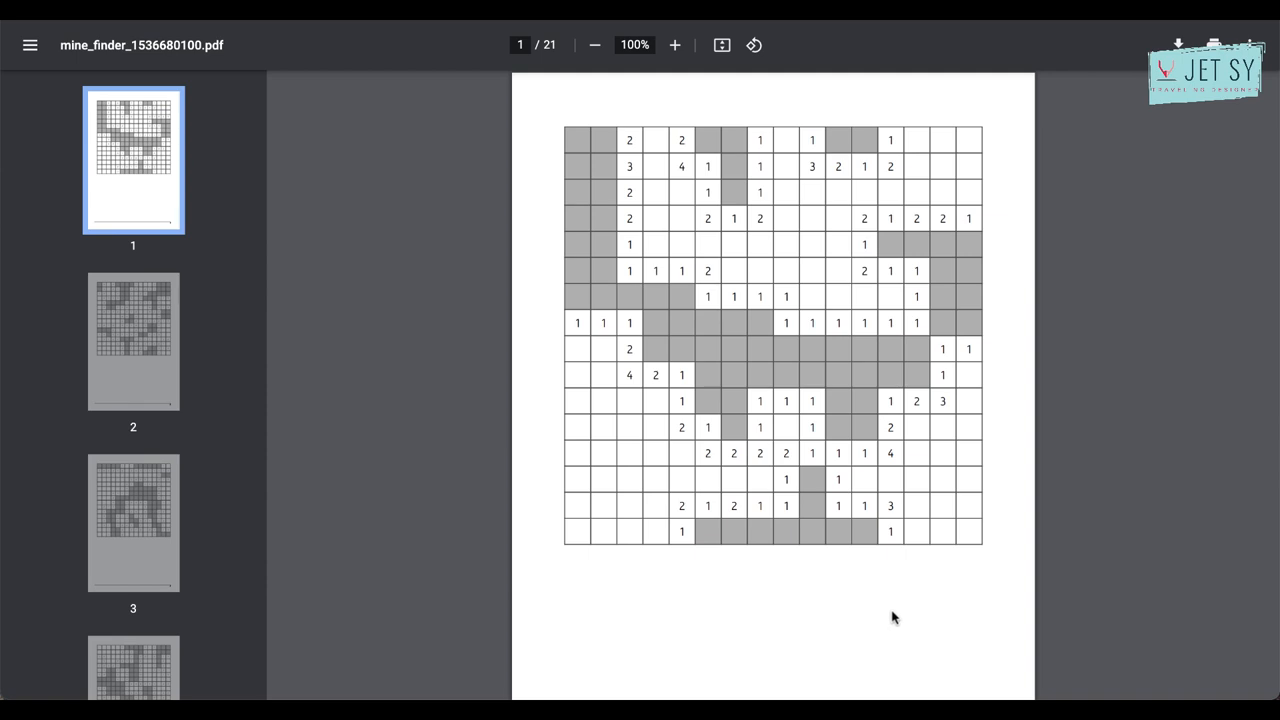
scroll(down, 3)
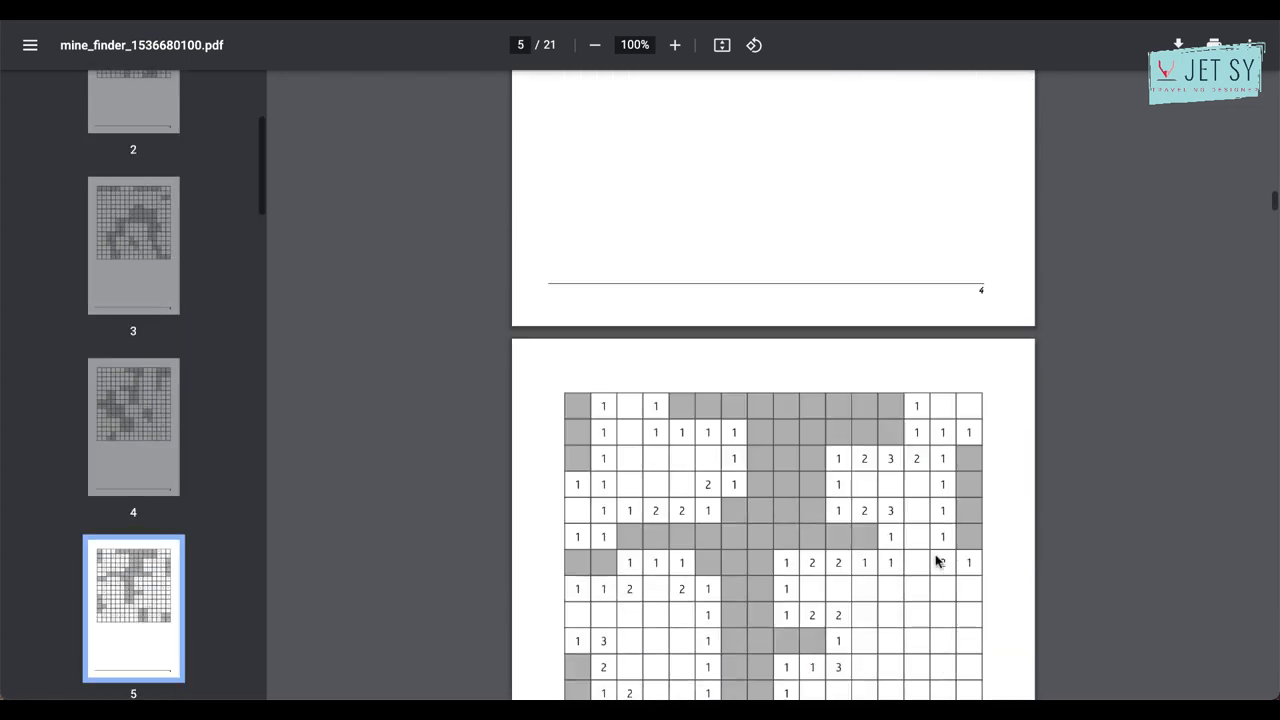
scroll(down, 3)
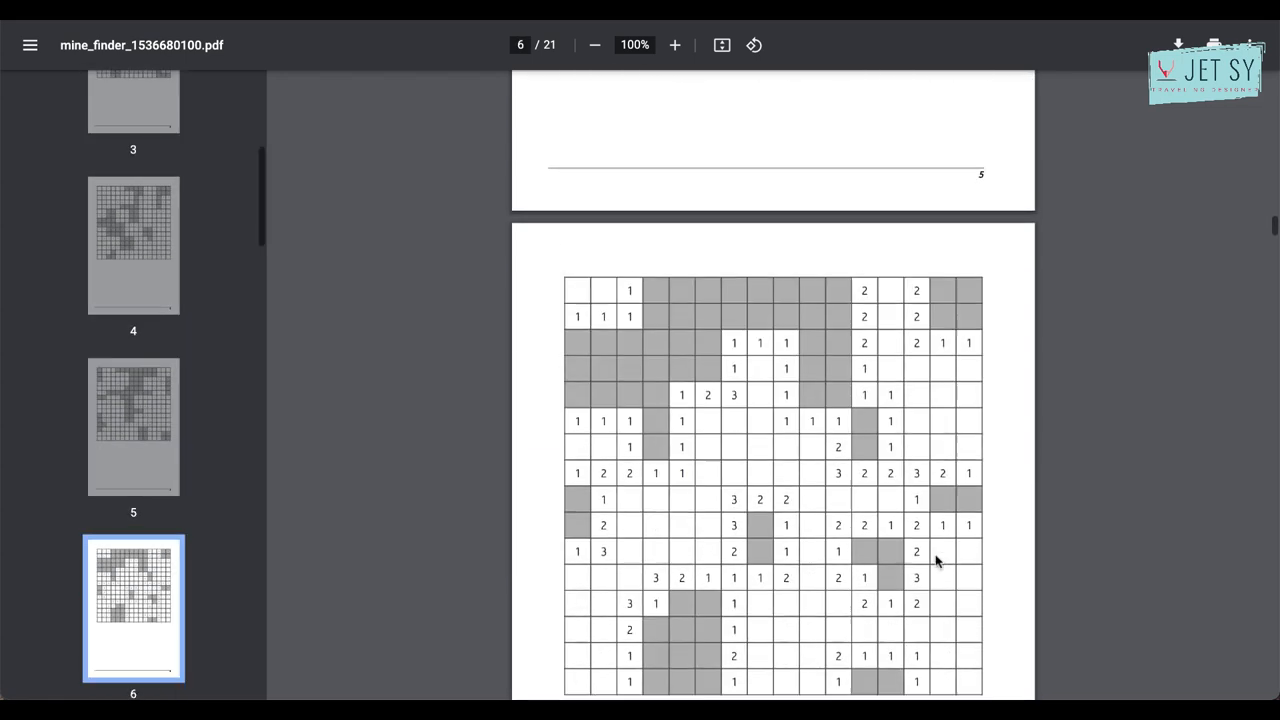
scroll(down, 3)
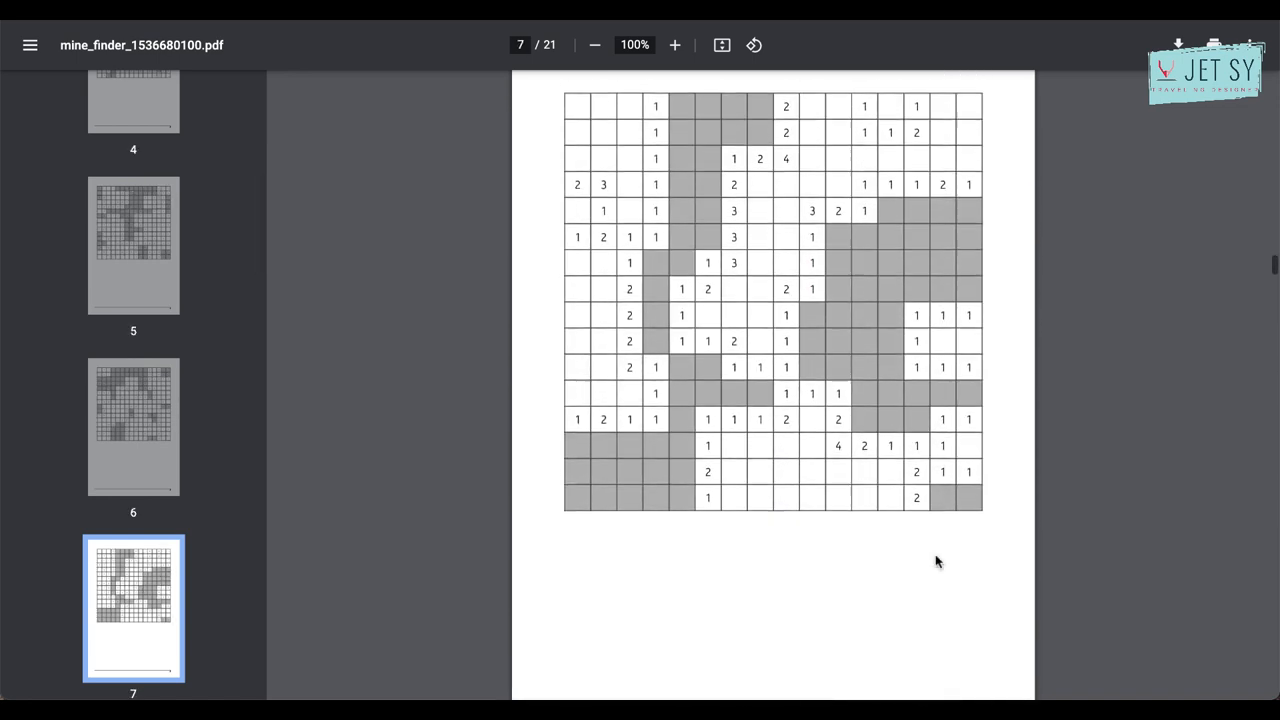
scroll(down, 3)
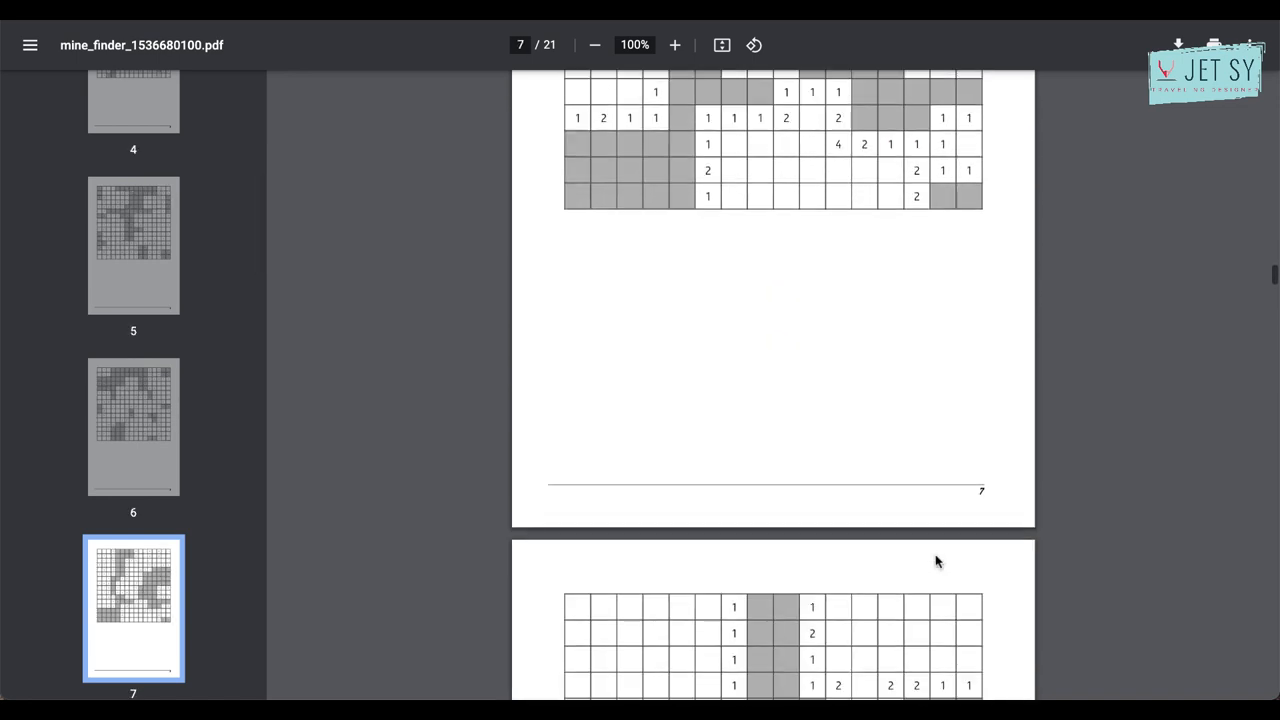
scroll(down, 3)
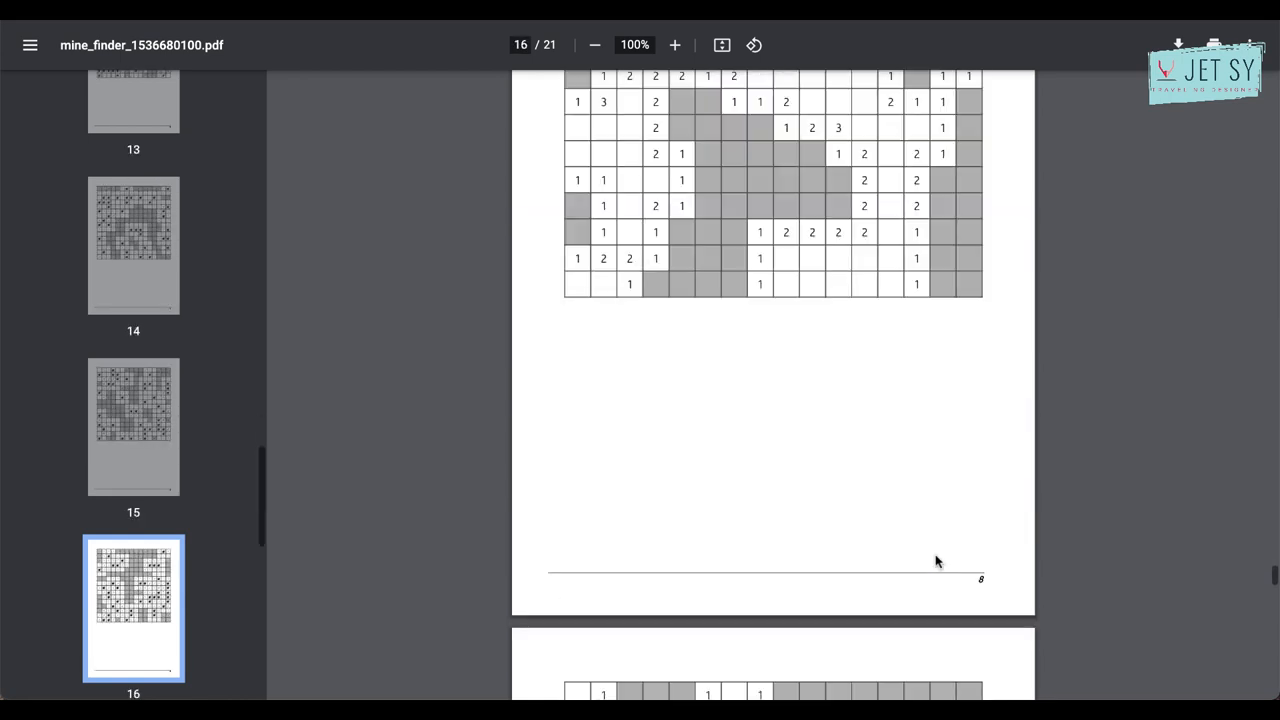
scroll(down, 3)
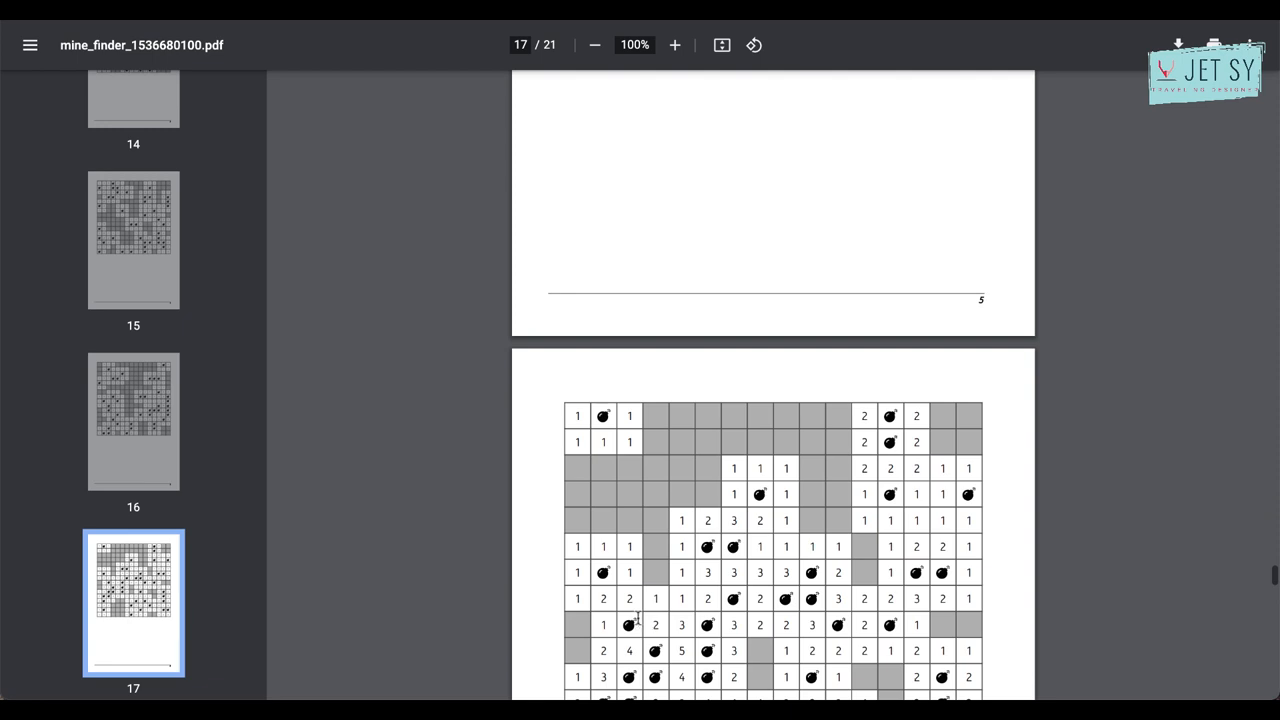
scroll(down, 3)
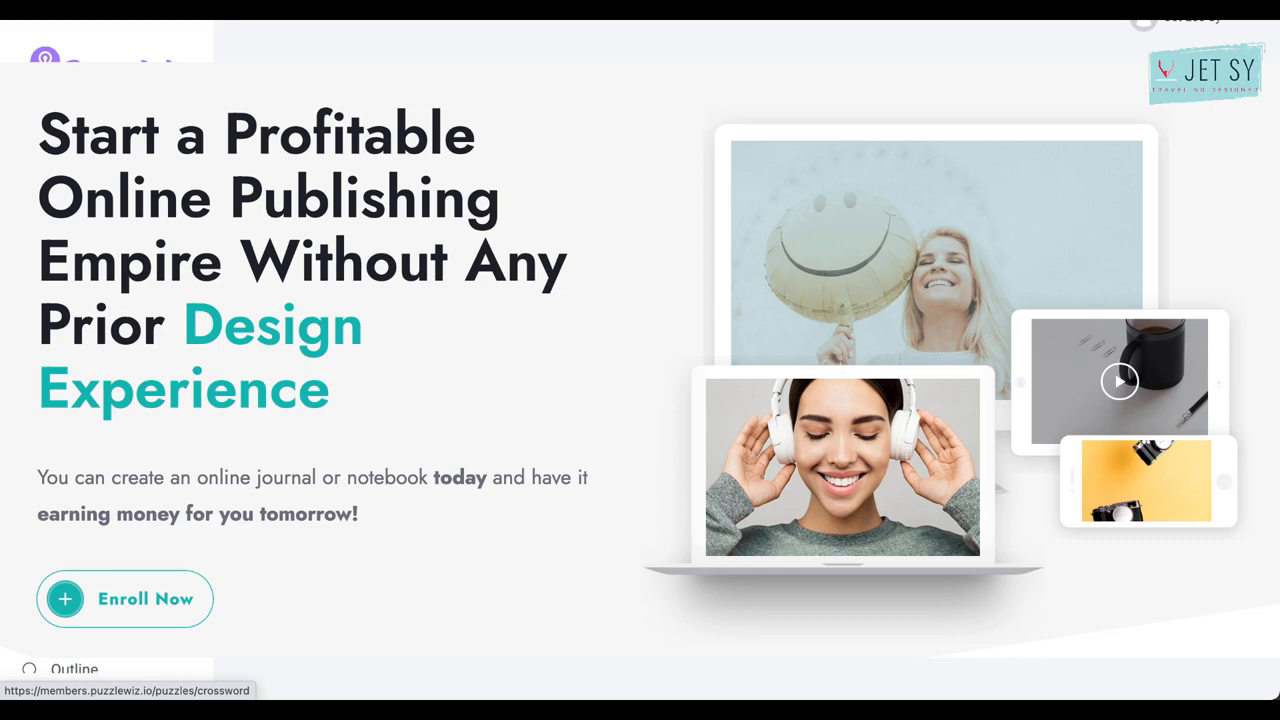
Close the PDF and return to the 6x9, 10-page Mine Finder form.
click(86, 171)
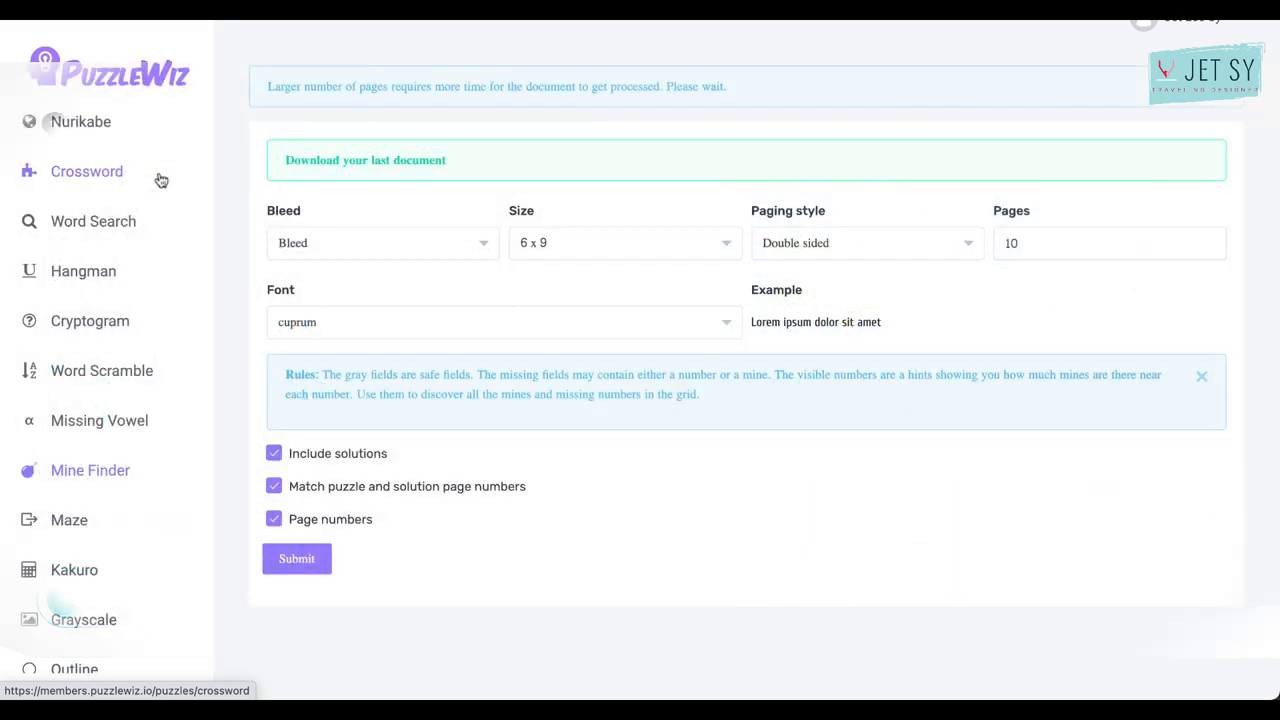